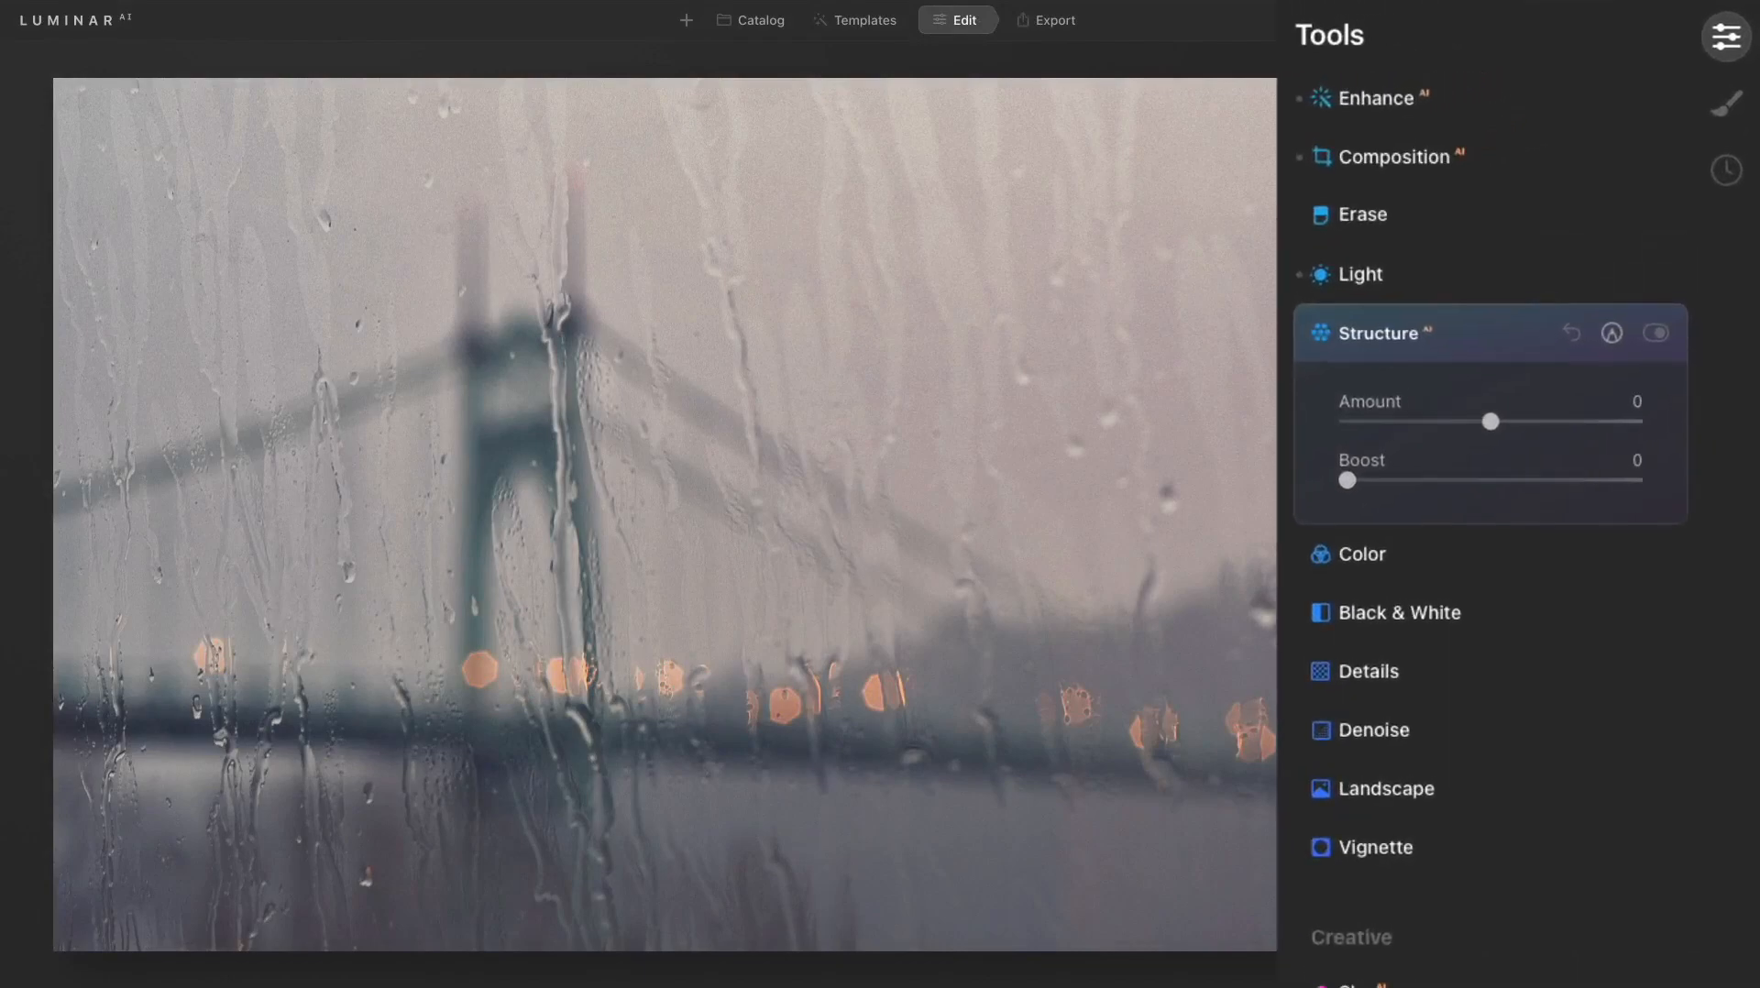
Raise Structure Amount to 100 on the bridge photo and toggle the effect to compare
left_click(1492, 421)
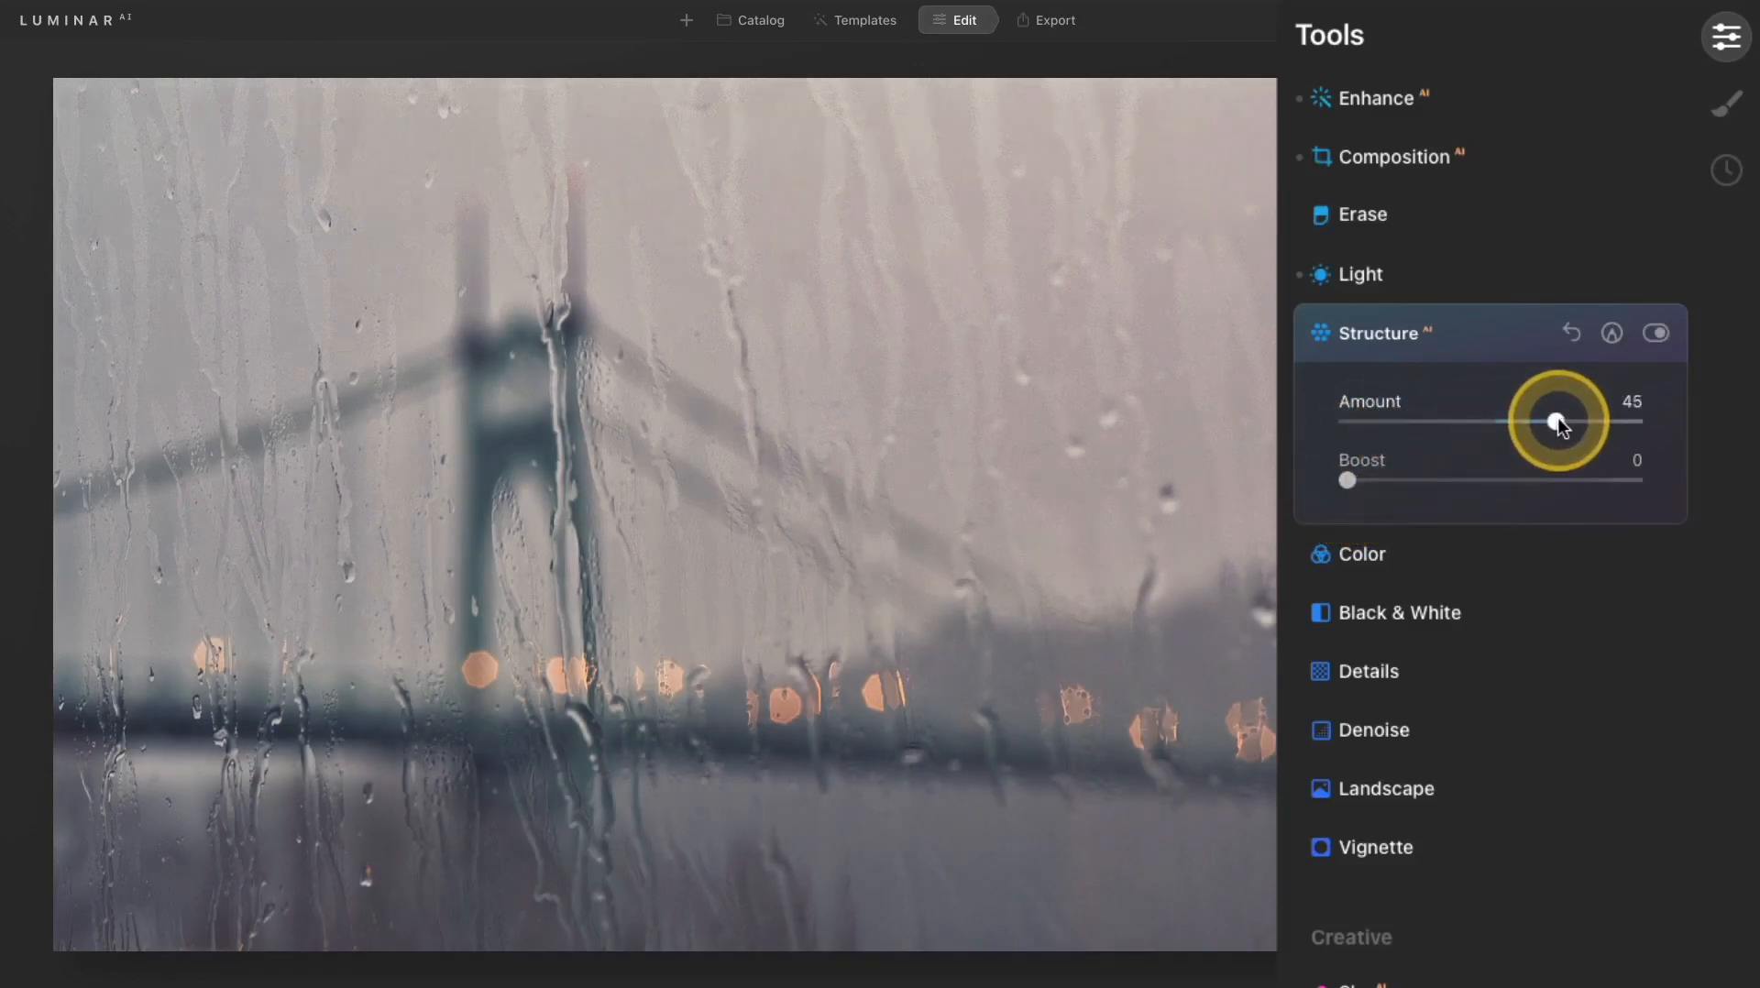
left_click_drag(1555, 420, 1634, 419)
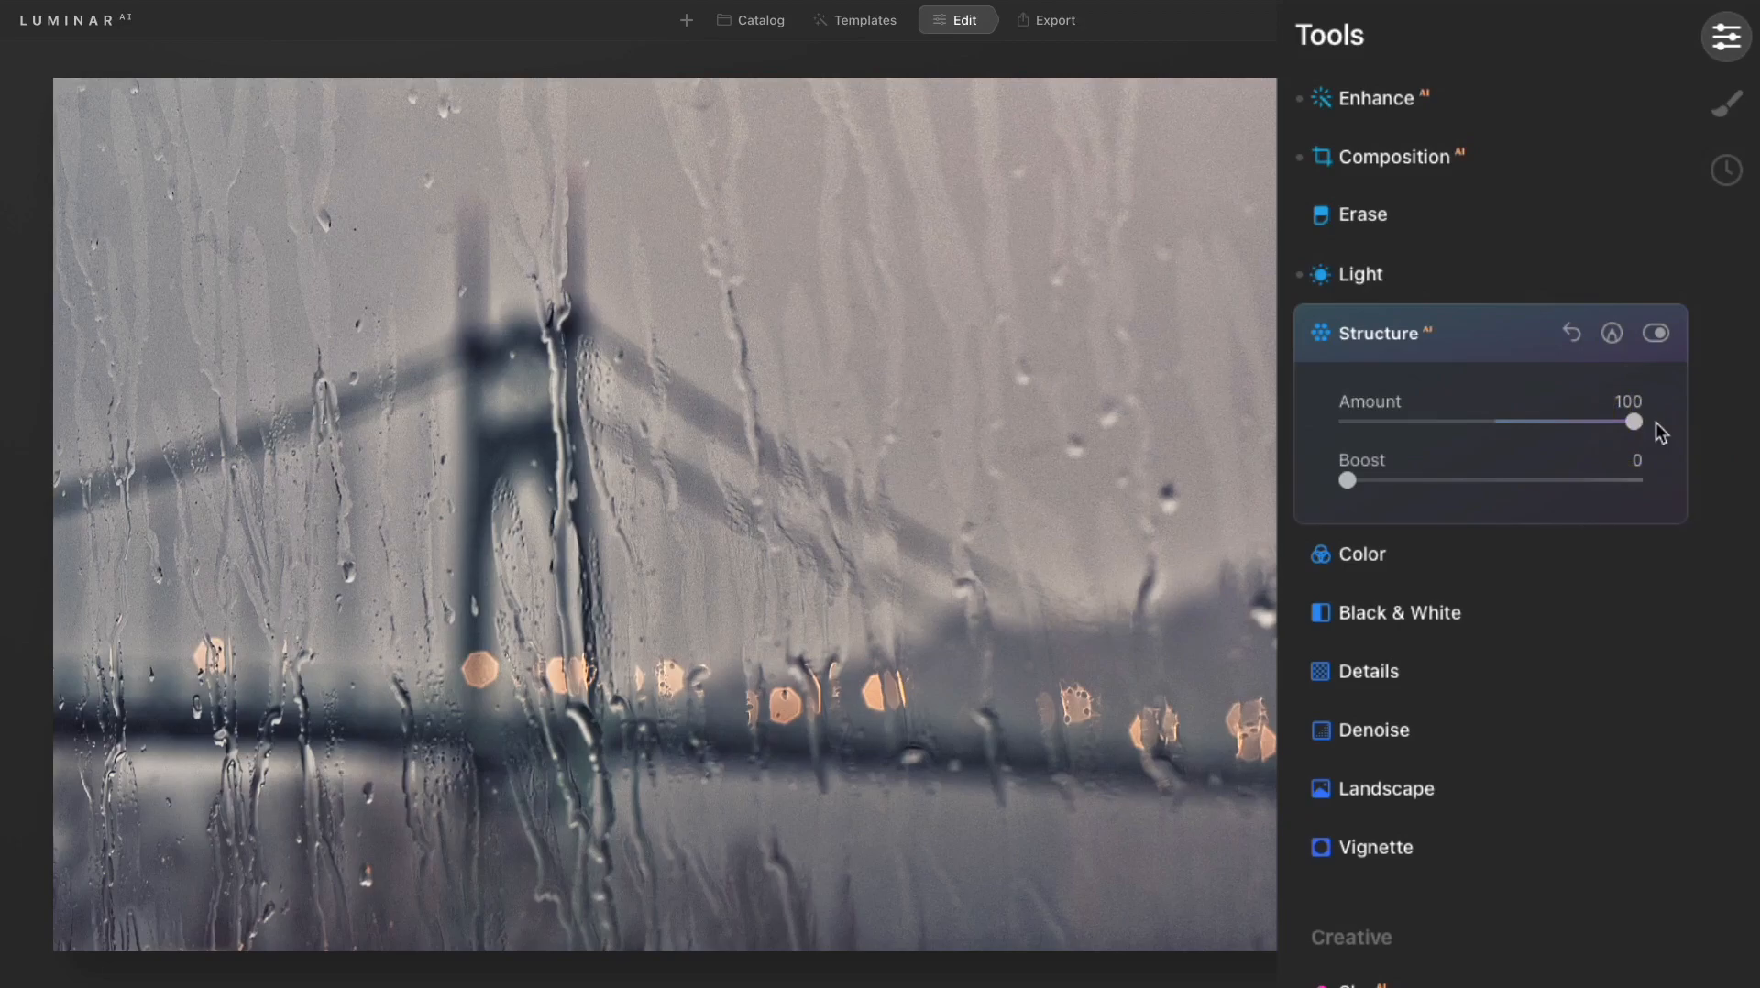
left_click(1658, 334)
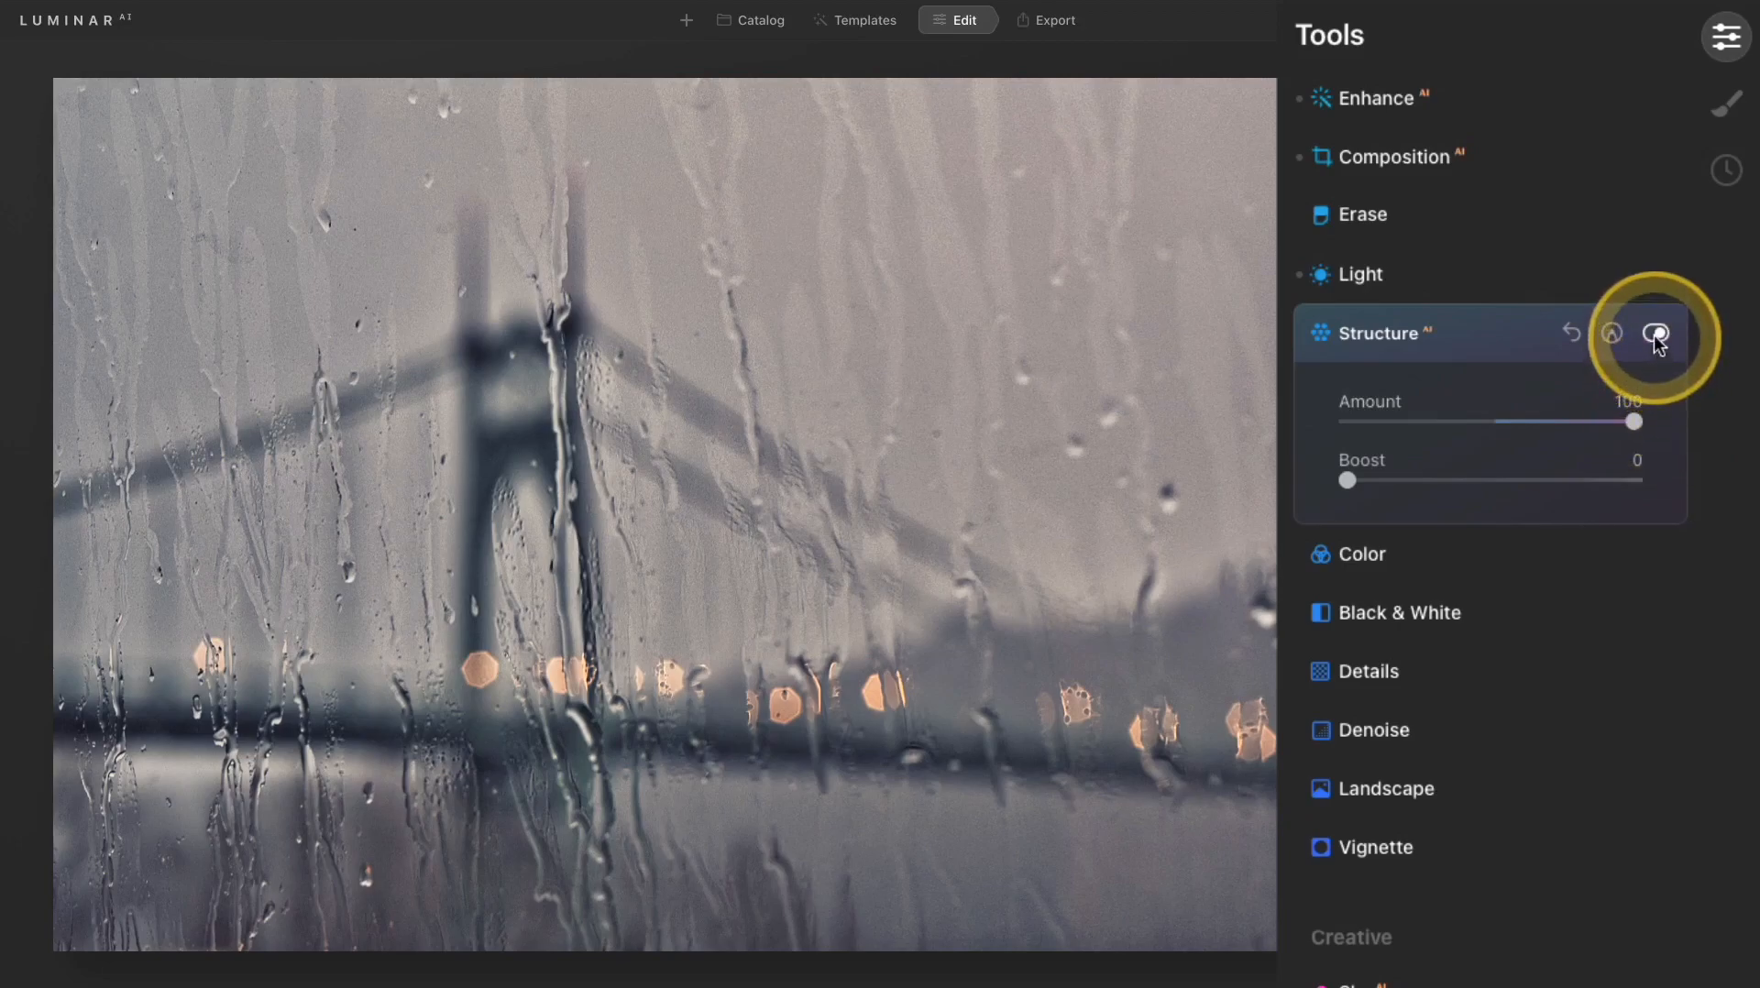
left_click(1656, 333)
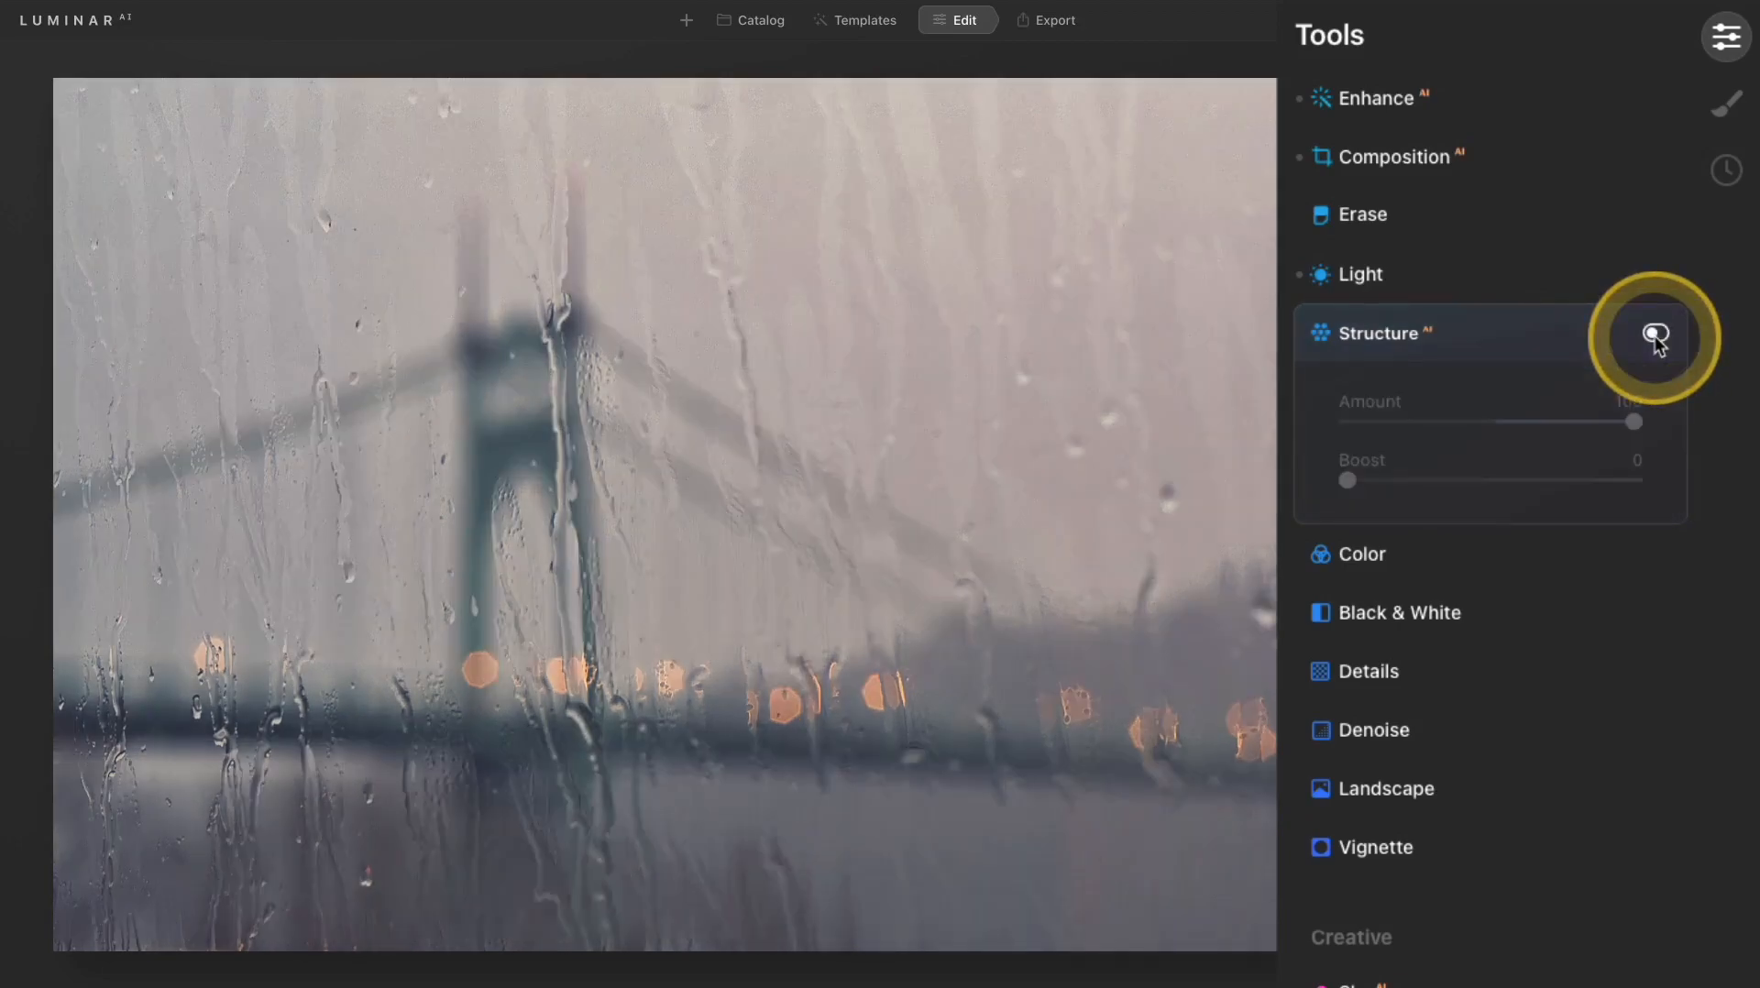
left_click(1656, 333)
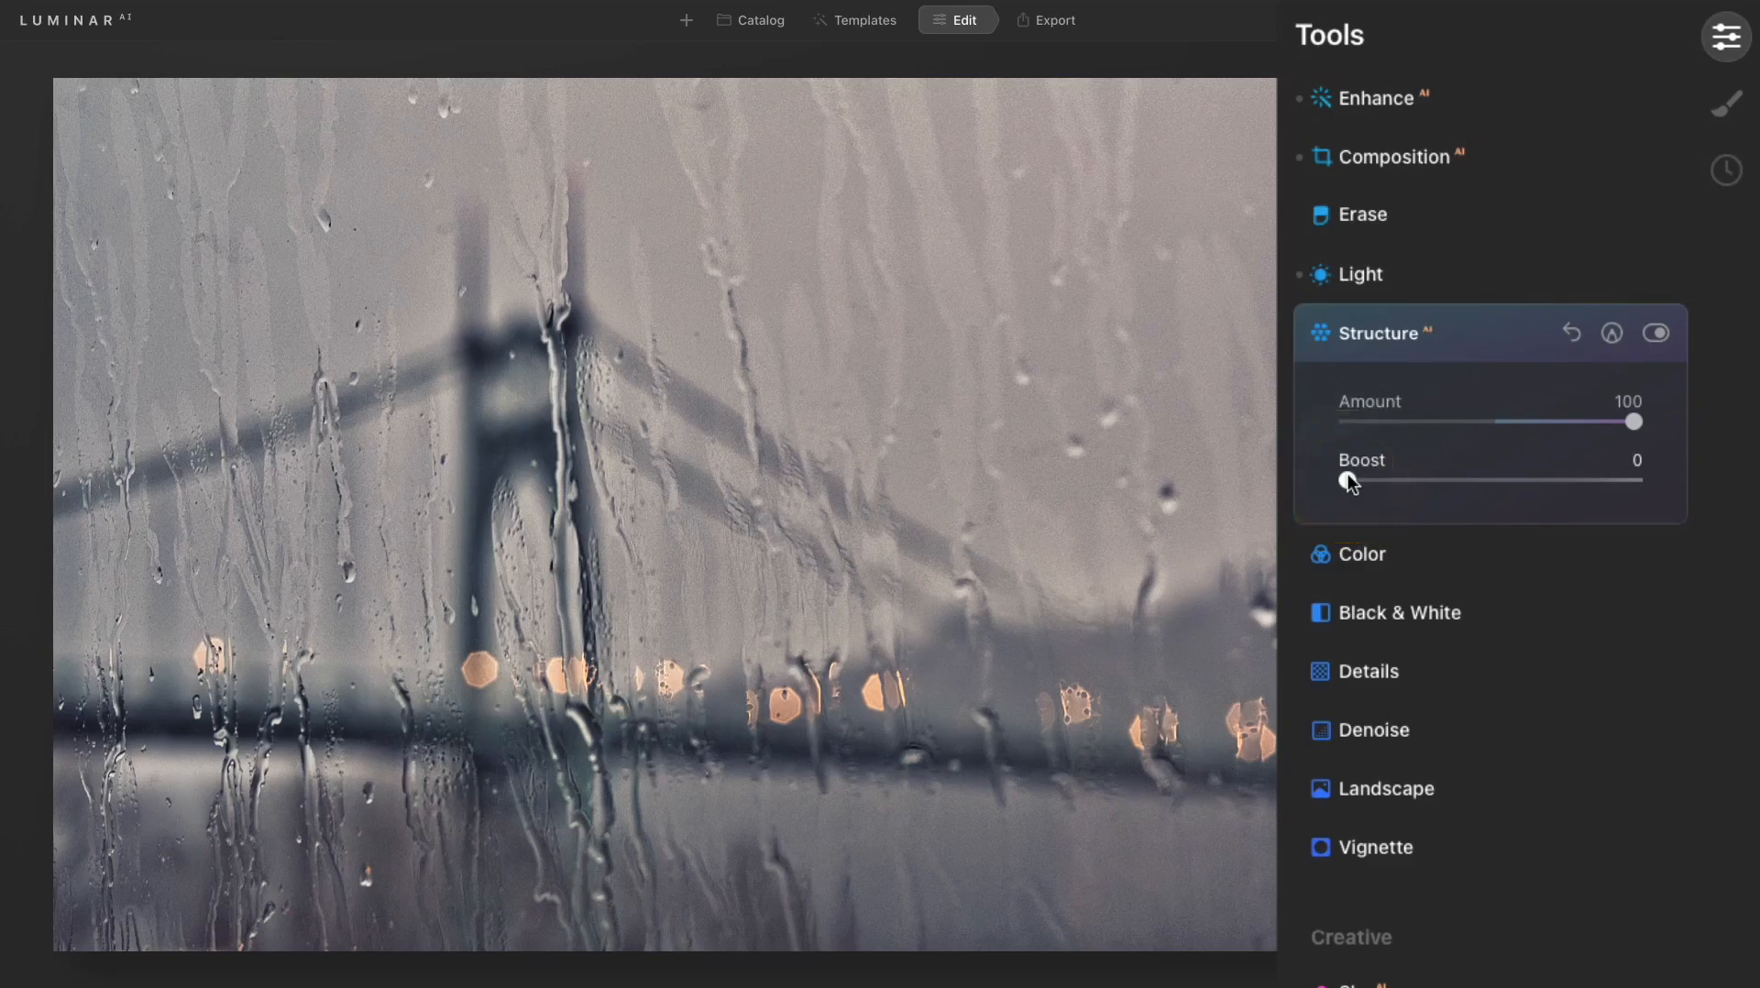
Set Structure Amount to 36 and Boost to 19 on the bridge photo
left_click_drag(1344, 481, 1529, 480)
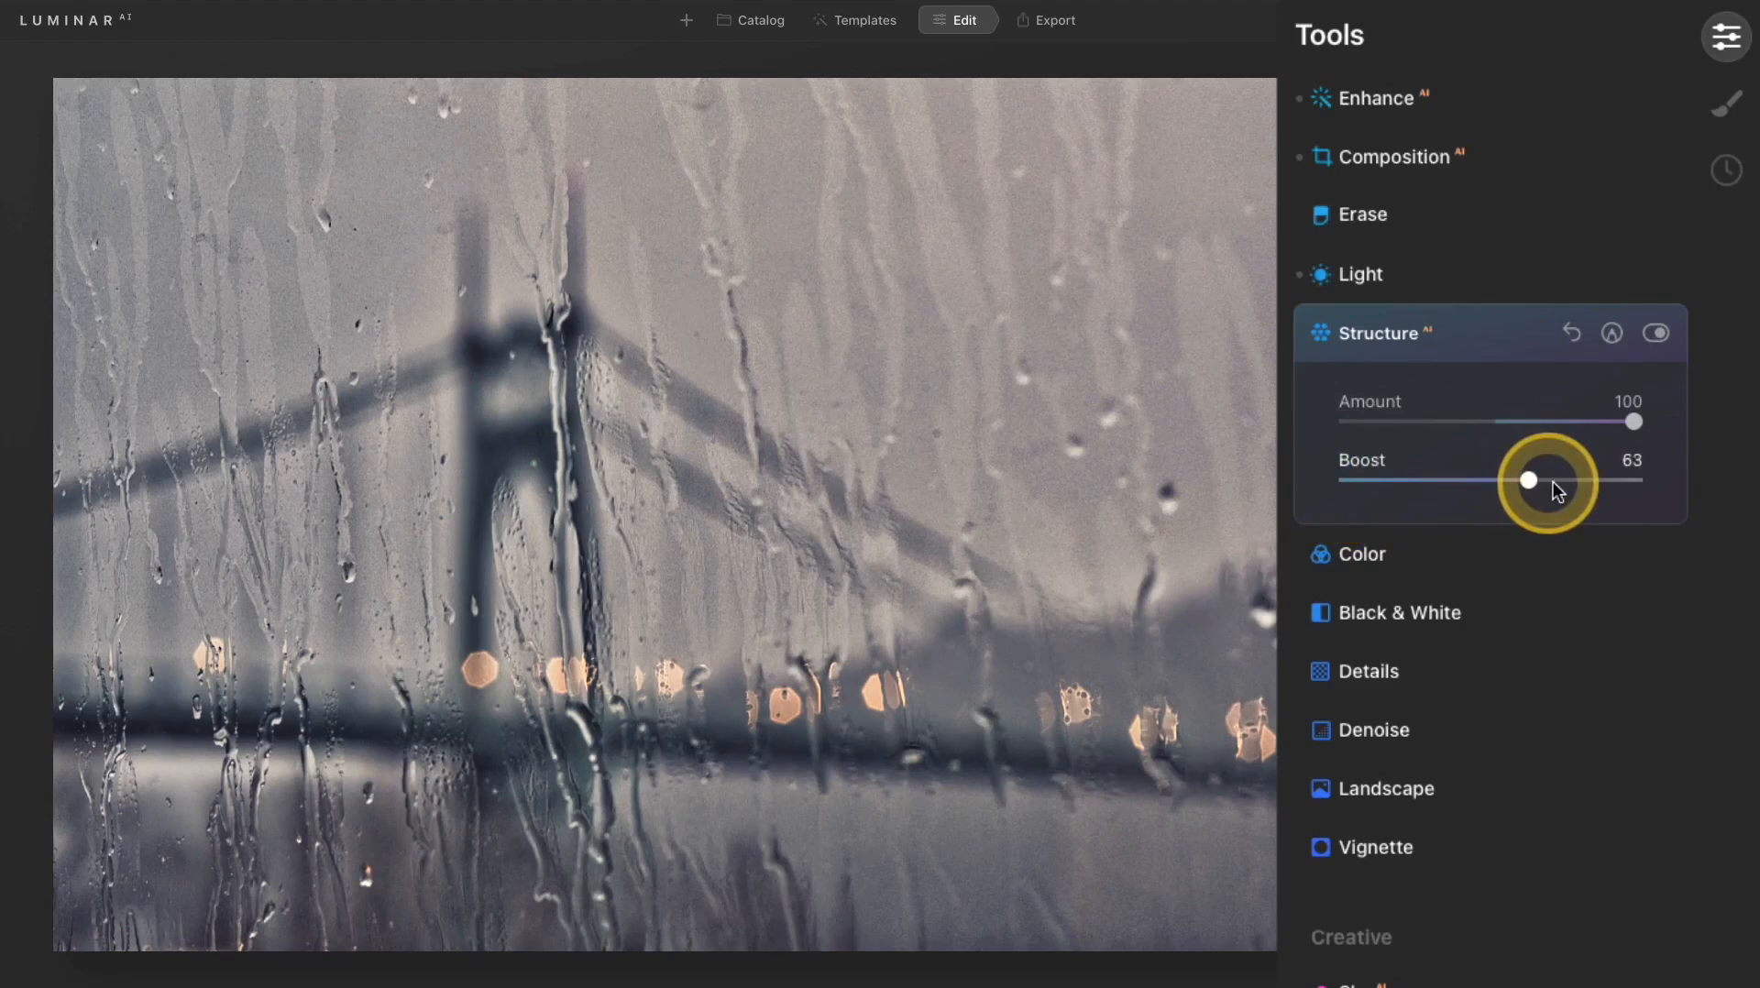
left_click_drag(1529, 480, 1536, 480)
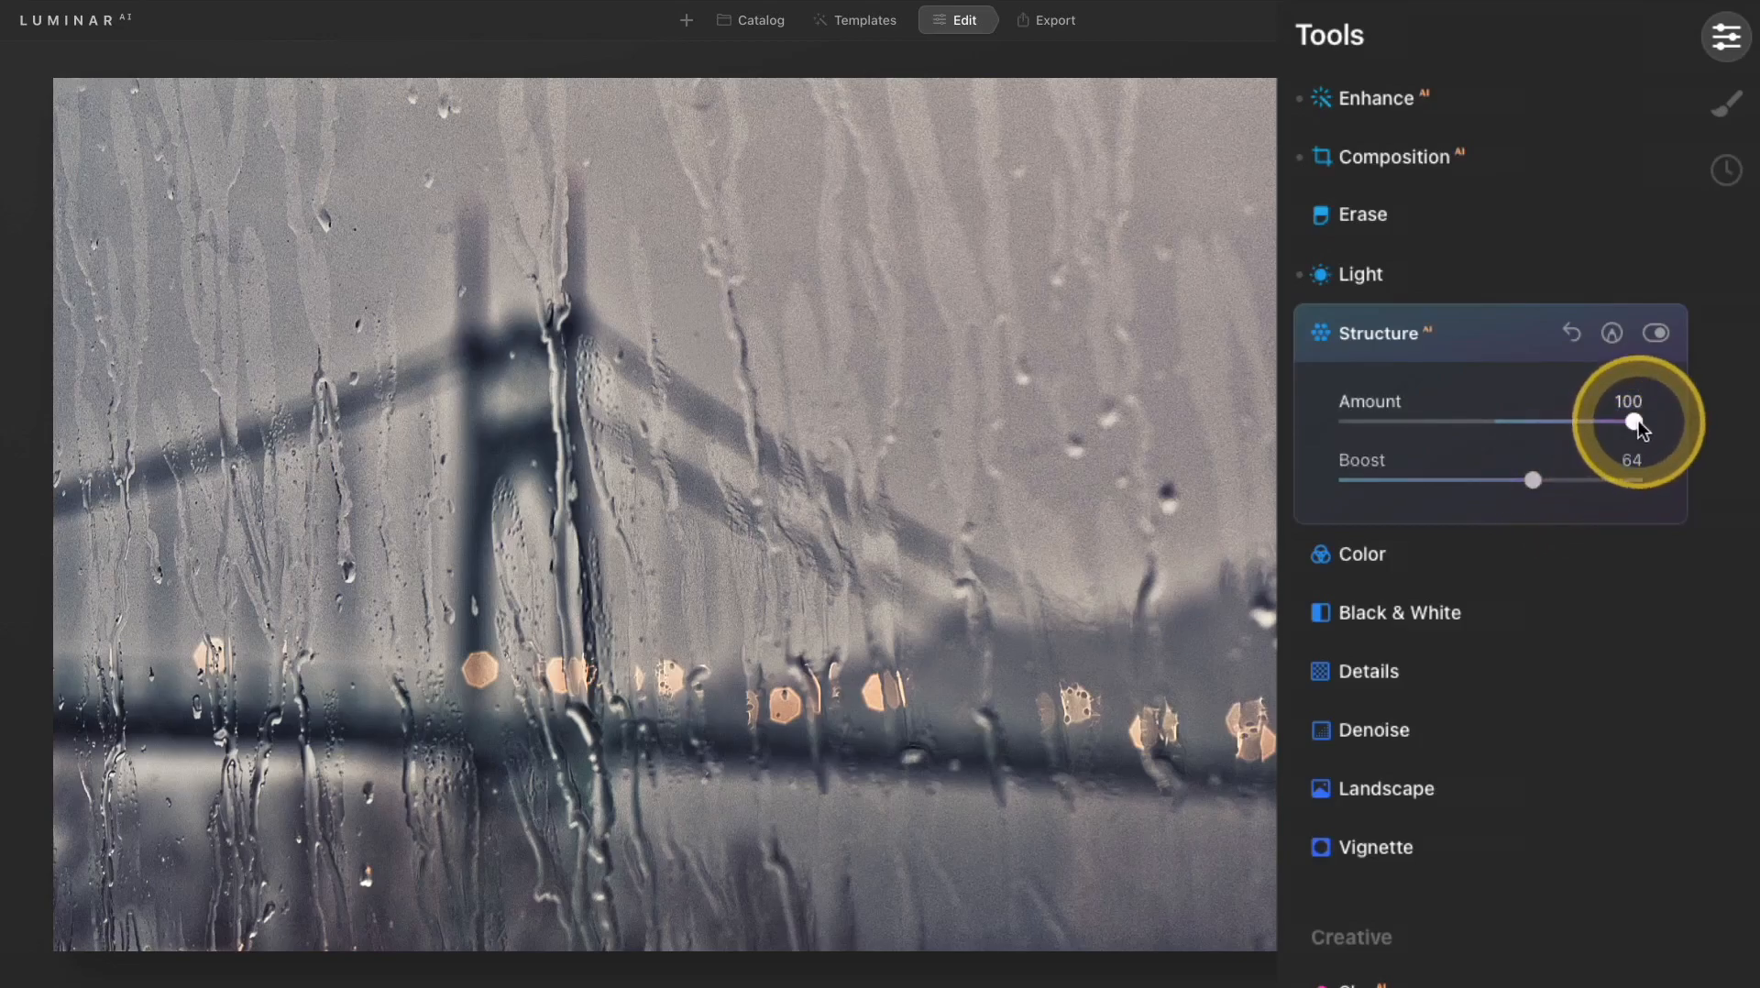
left_click_drag(1632, 421, 1543, 422)
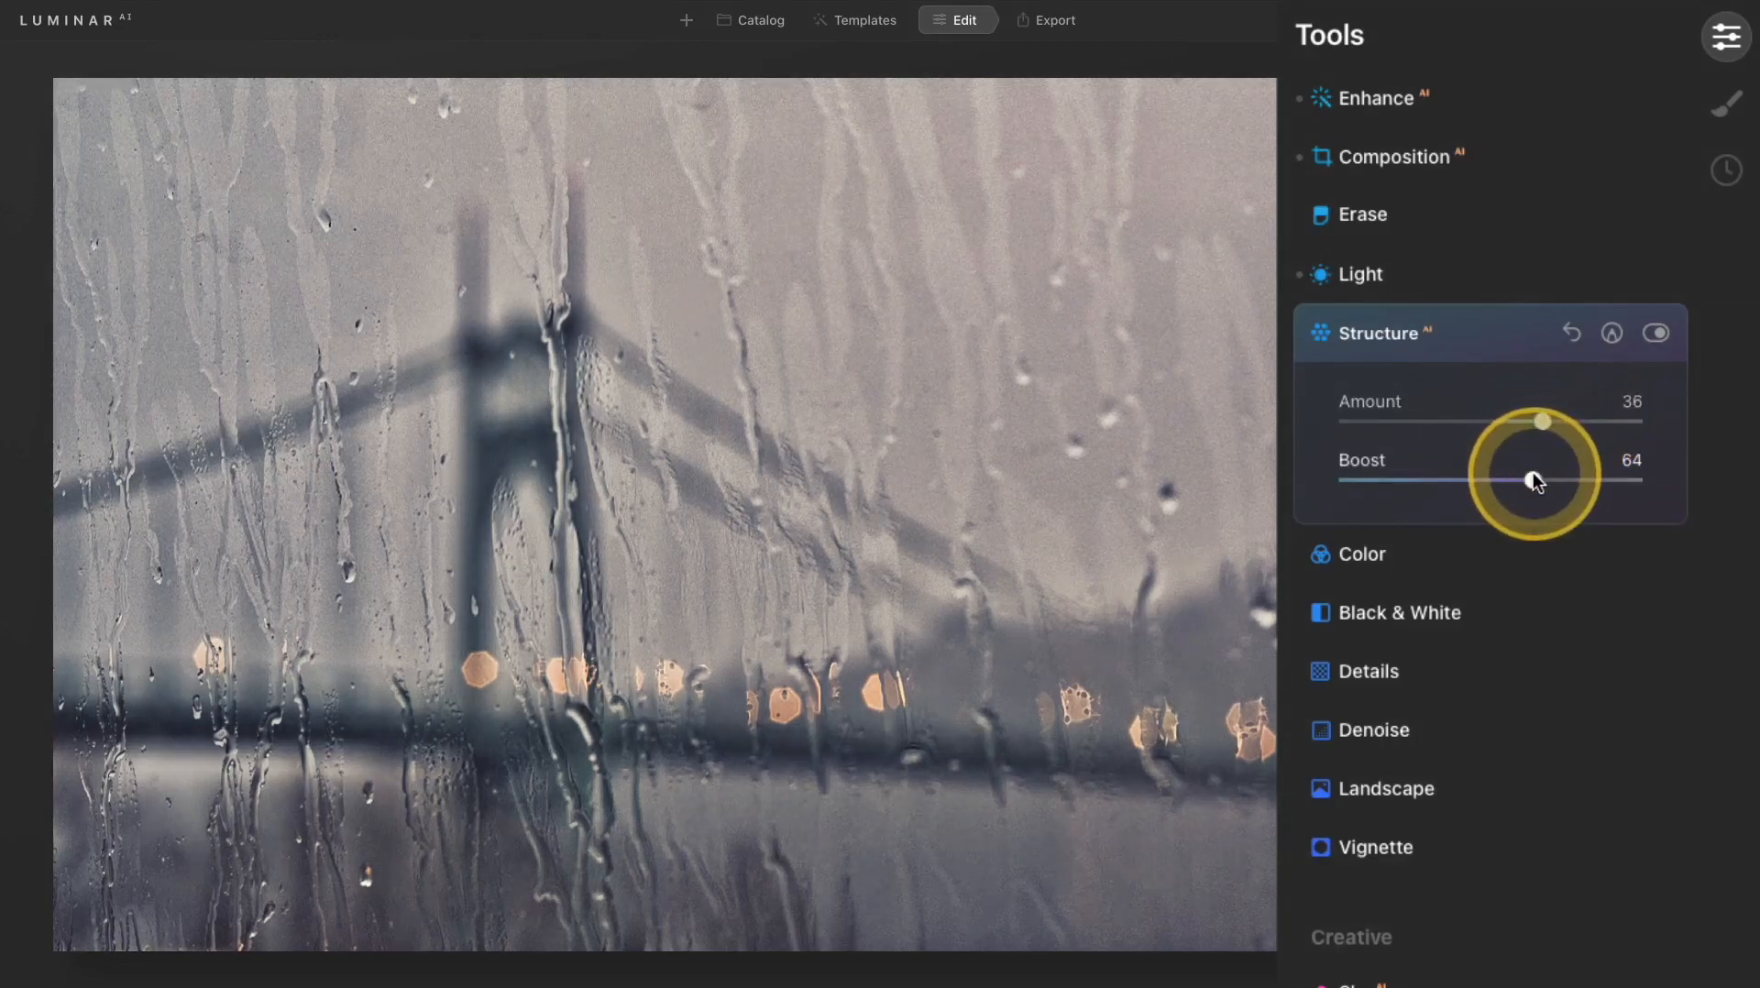
left_click_drag(1543, 480, 1419, 480)
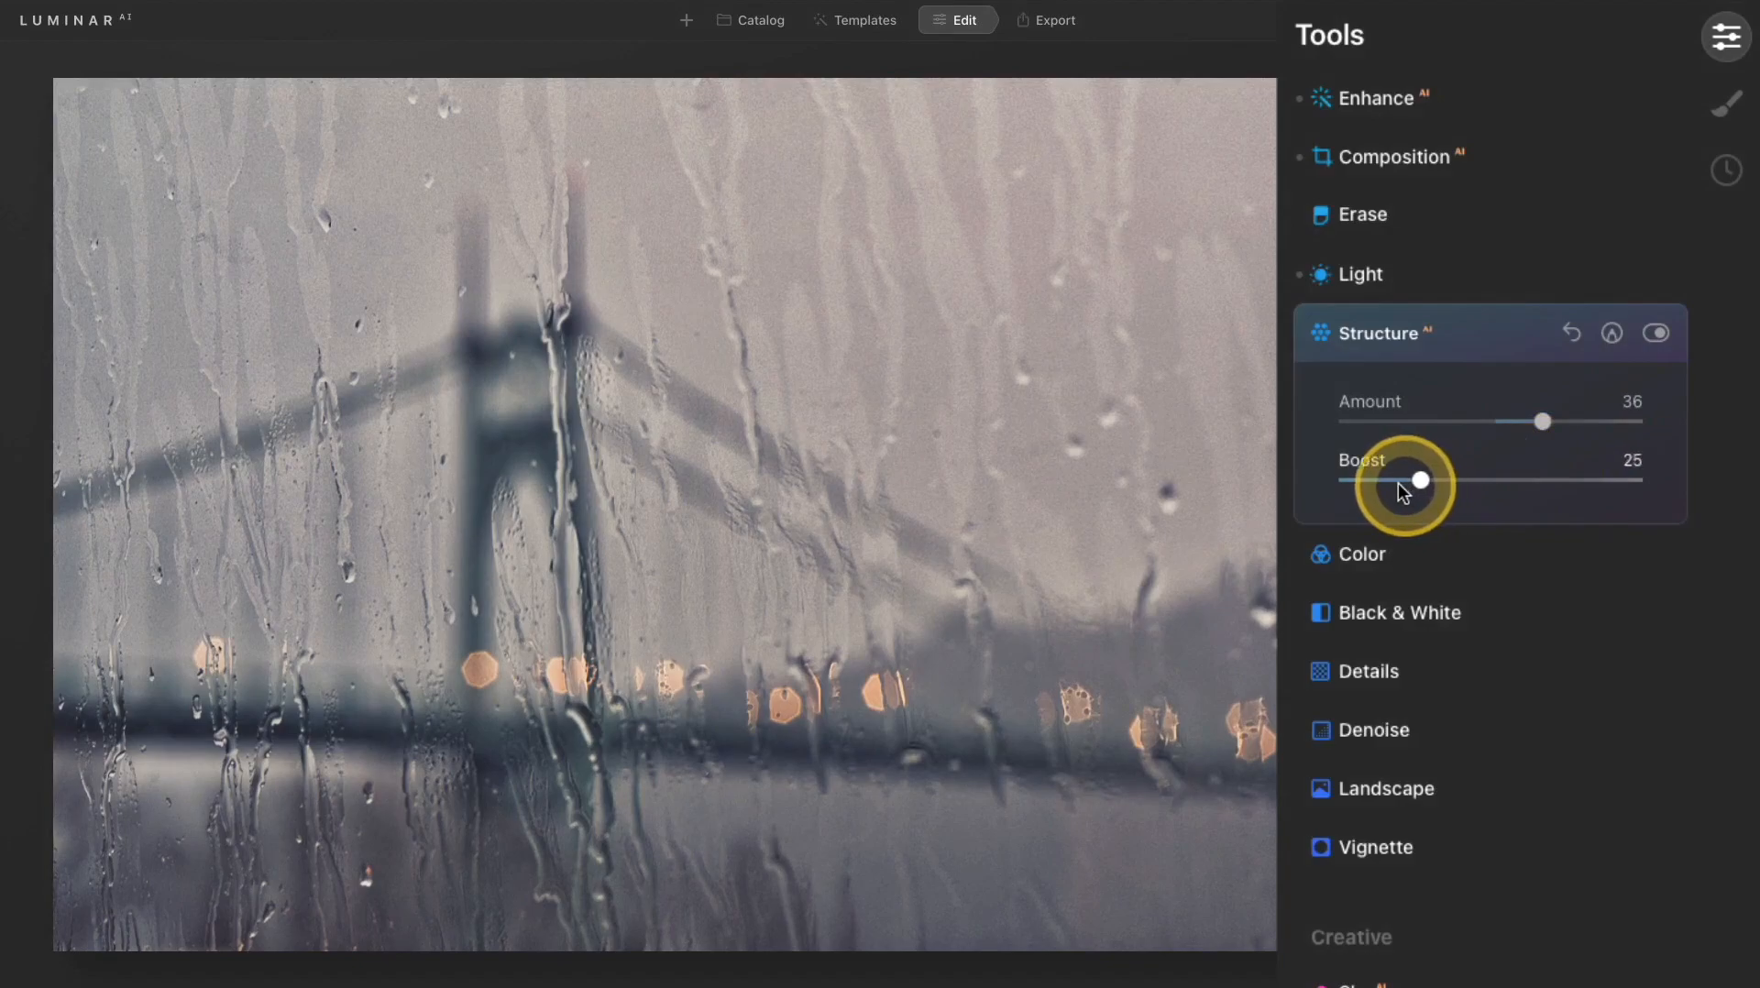
left_click_drag(1421, 480, 1403, 480)
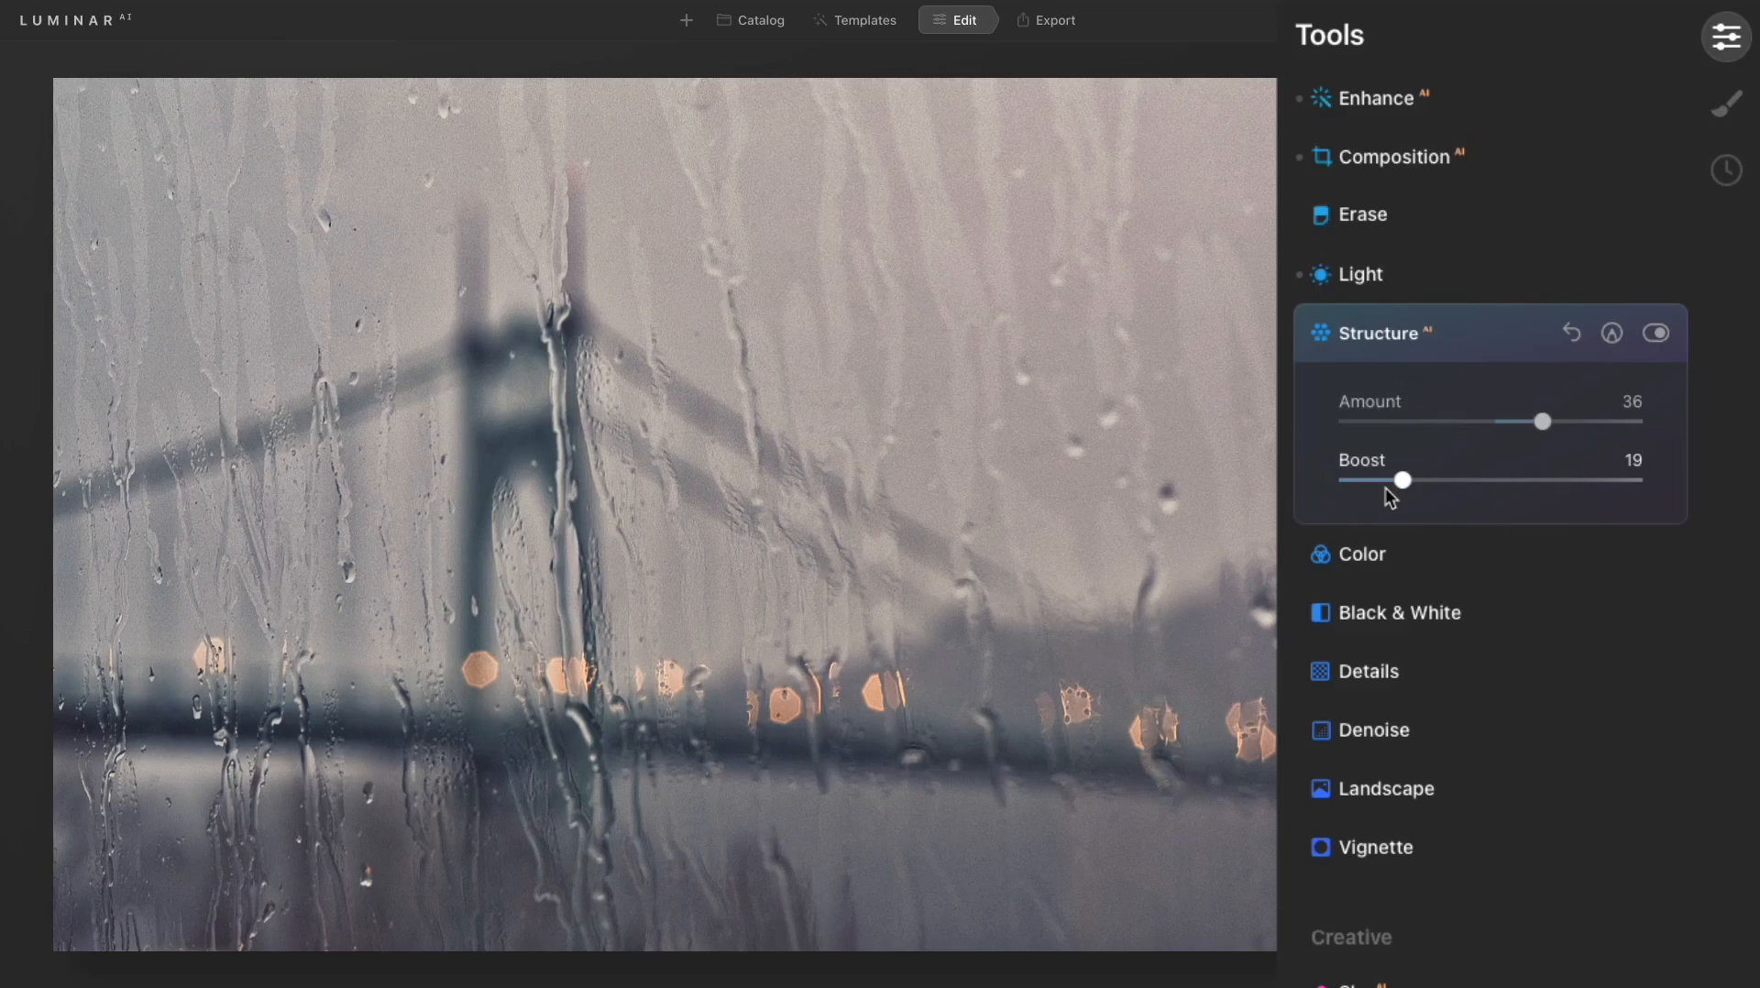
Preview the bridge photo without Structure, then re-enable the effect
left_click(1655, 332)
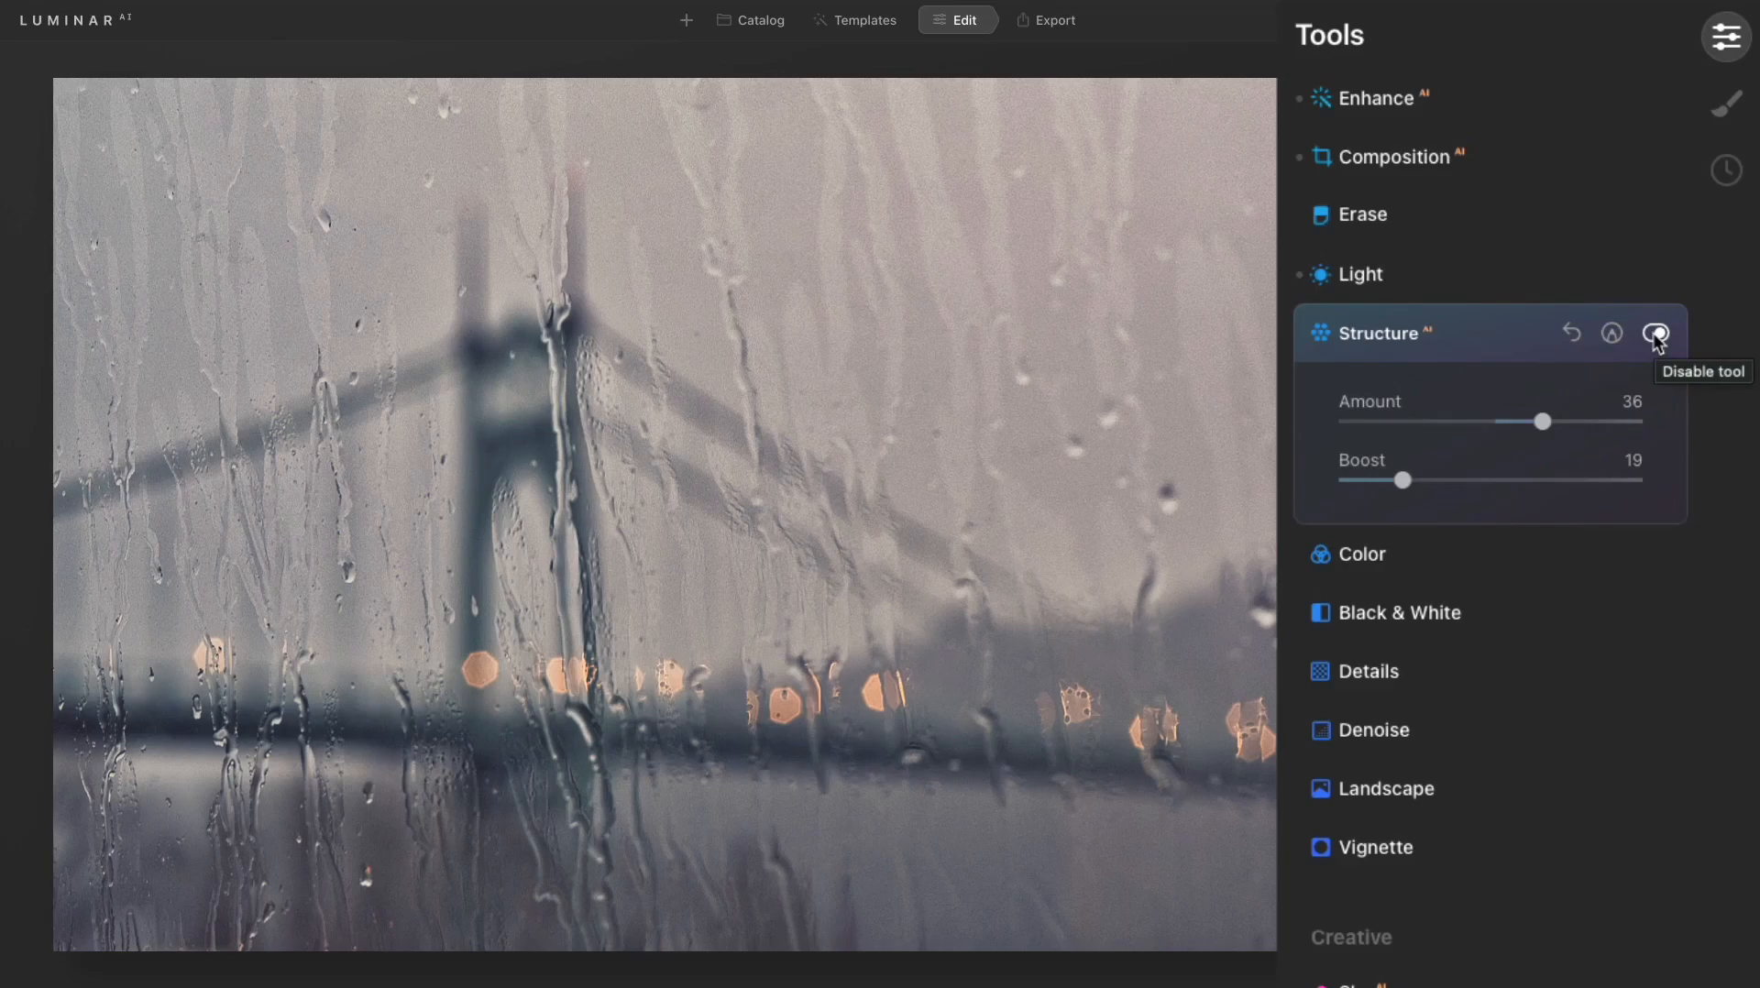
left_click(1541, 421)
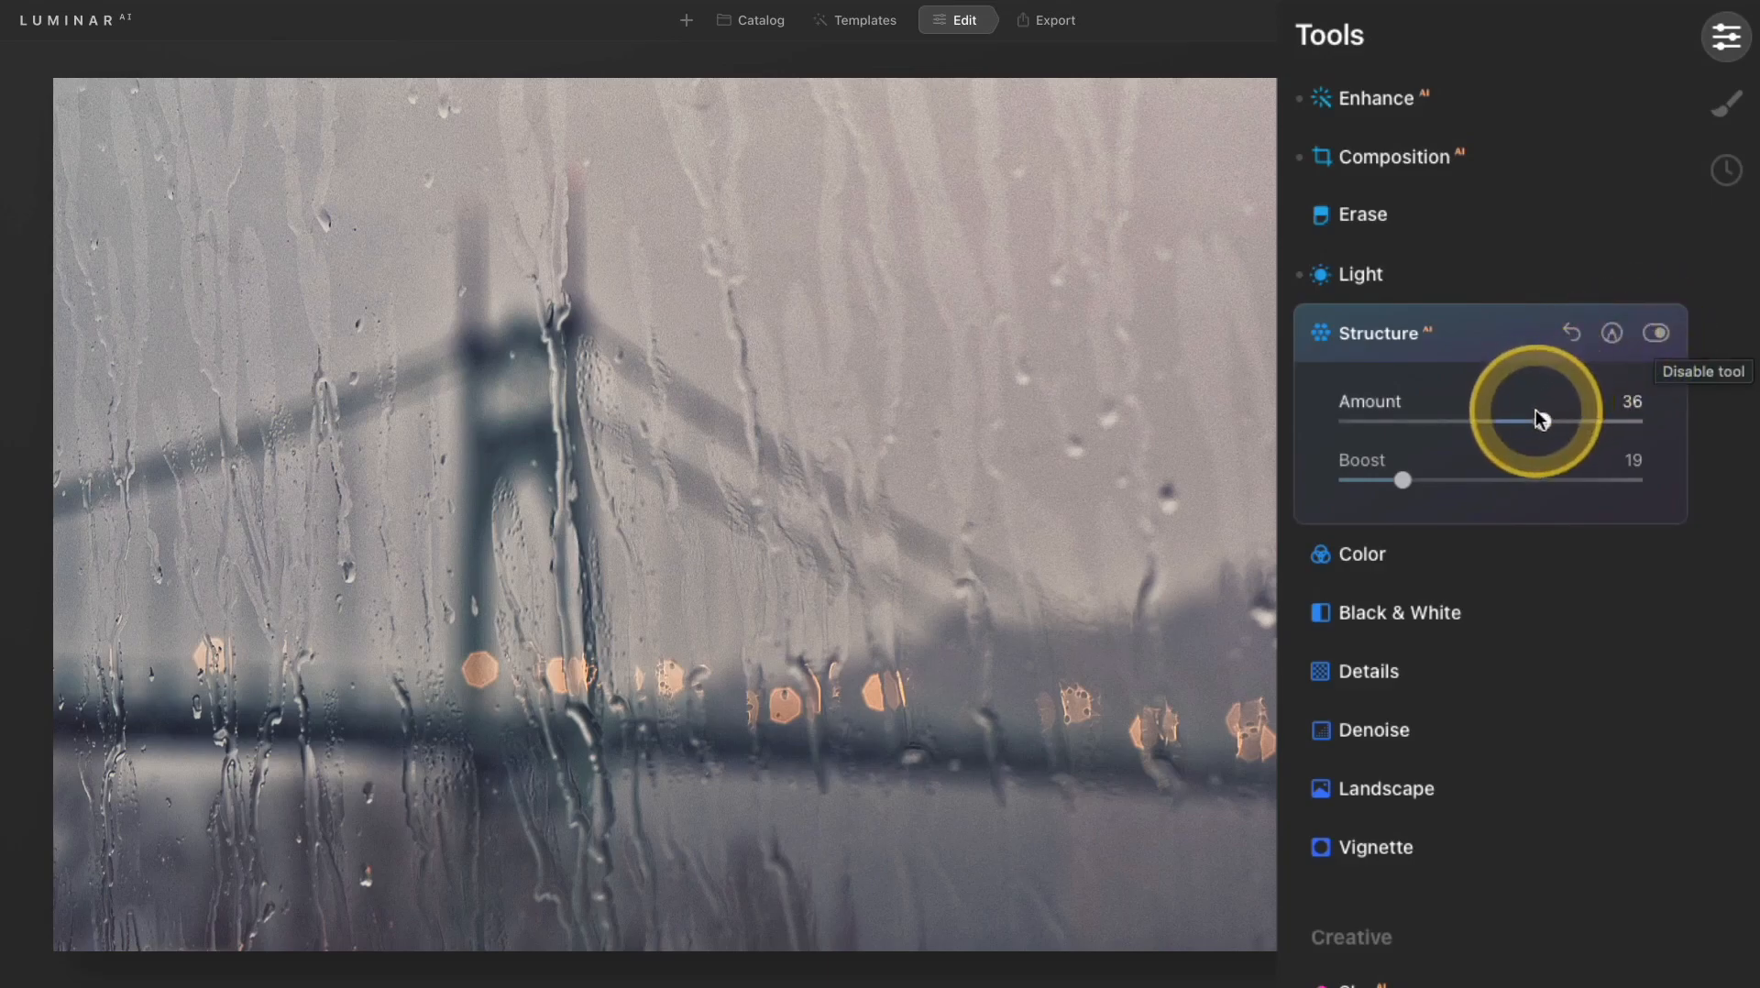
Try negative Structure amounts around -33 to -16 to soften the bridge photo
left_click_drag(1528, 420, 1454, 421)
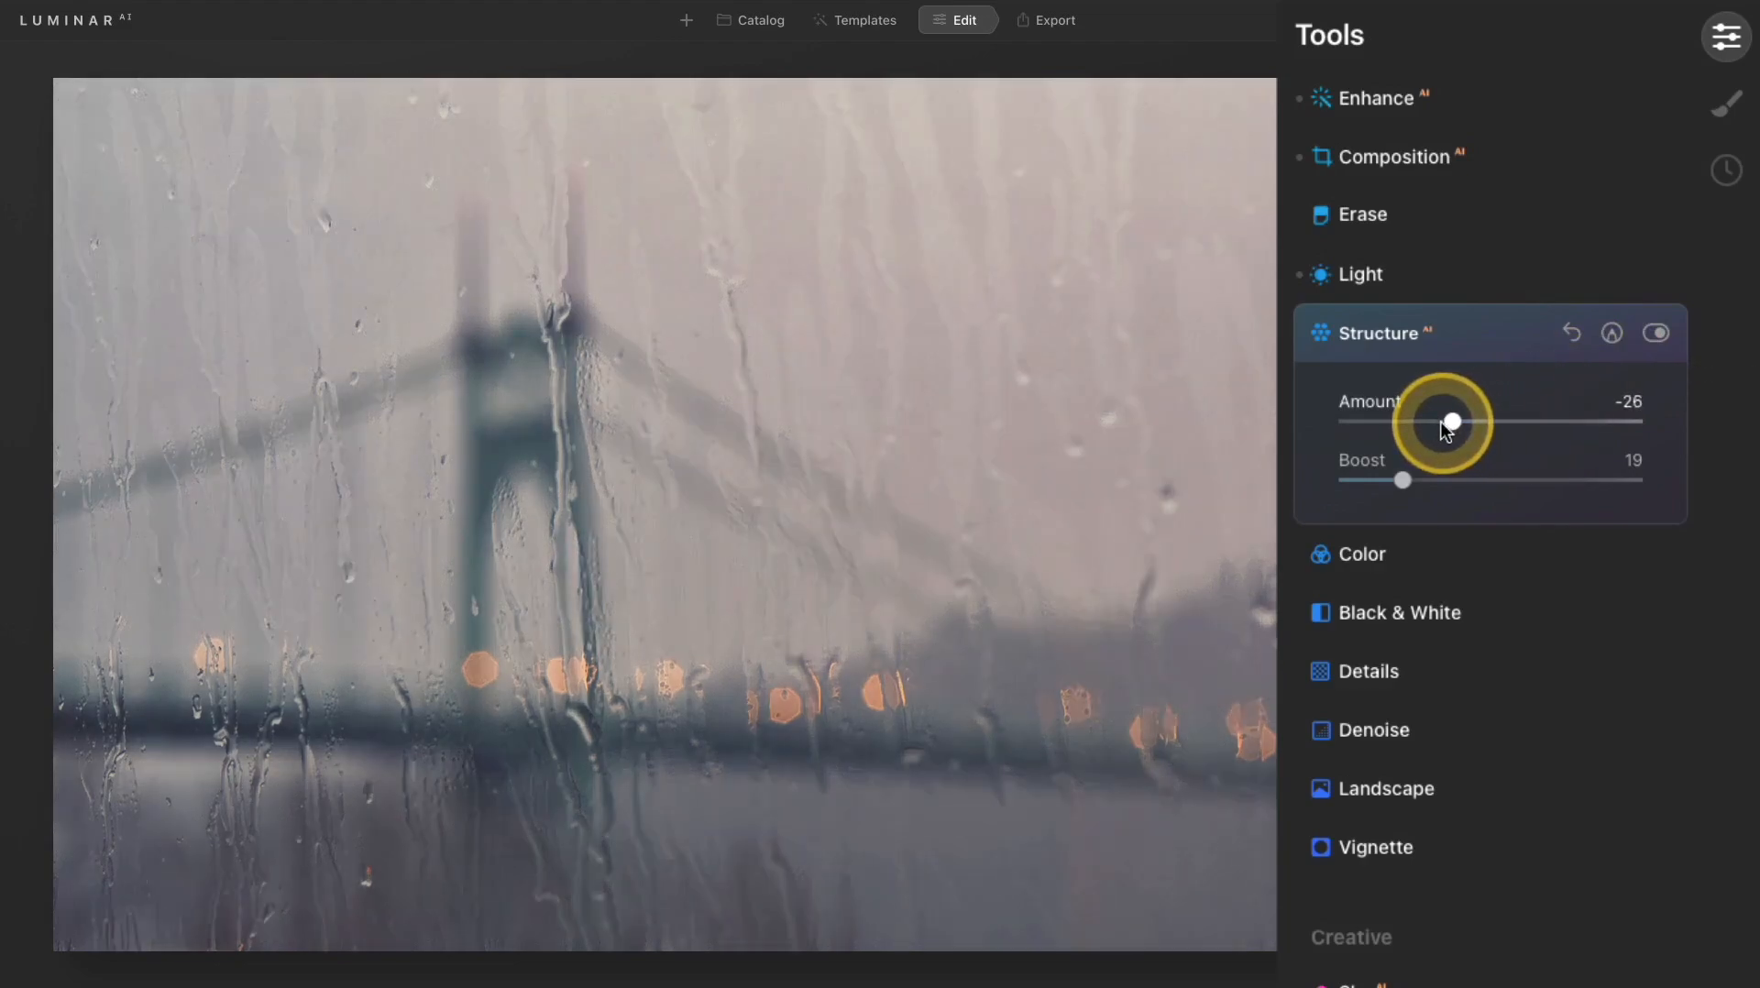
left_click_drag(1452, 424, 1442, 423)
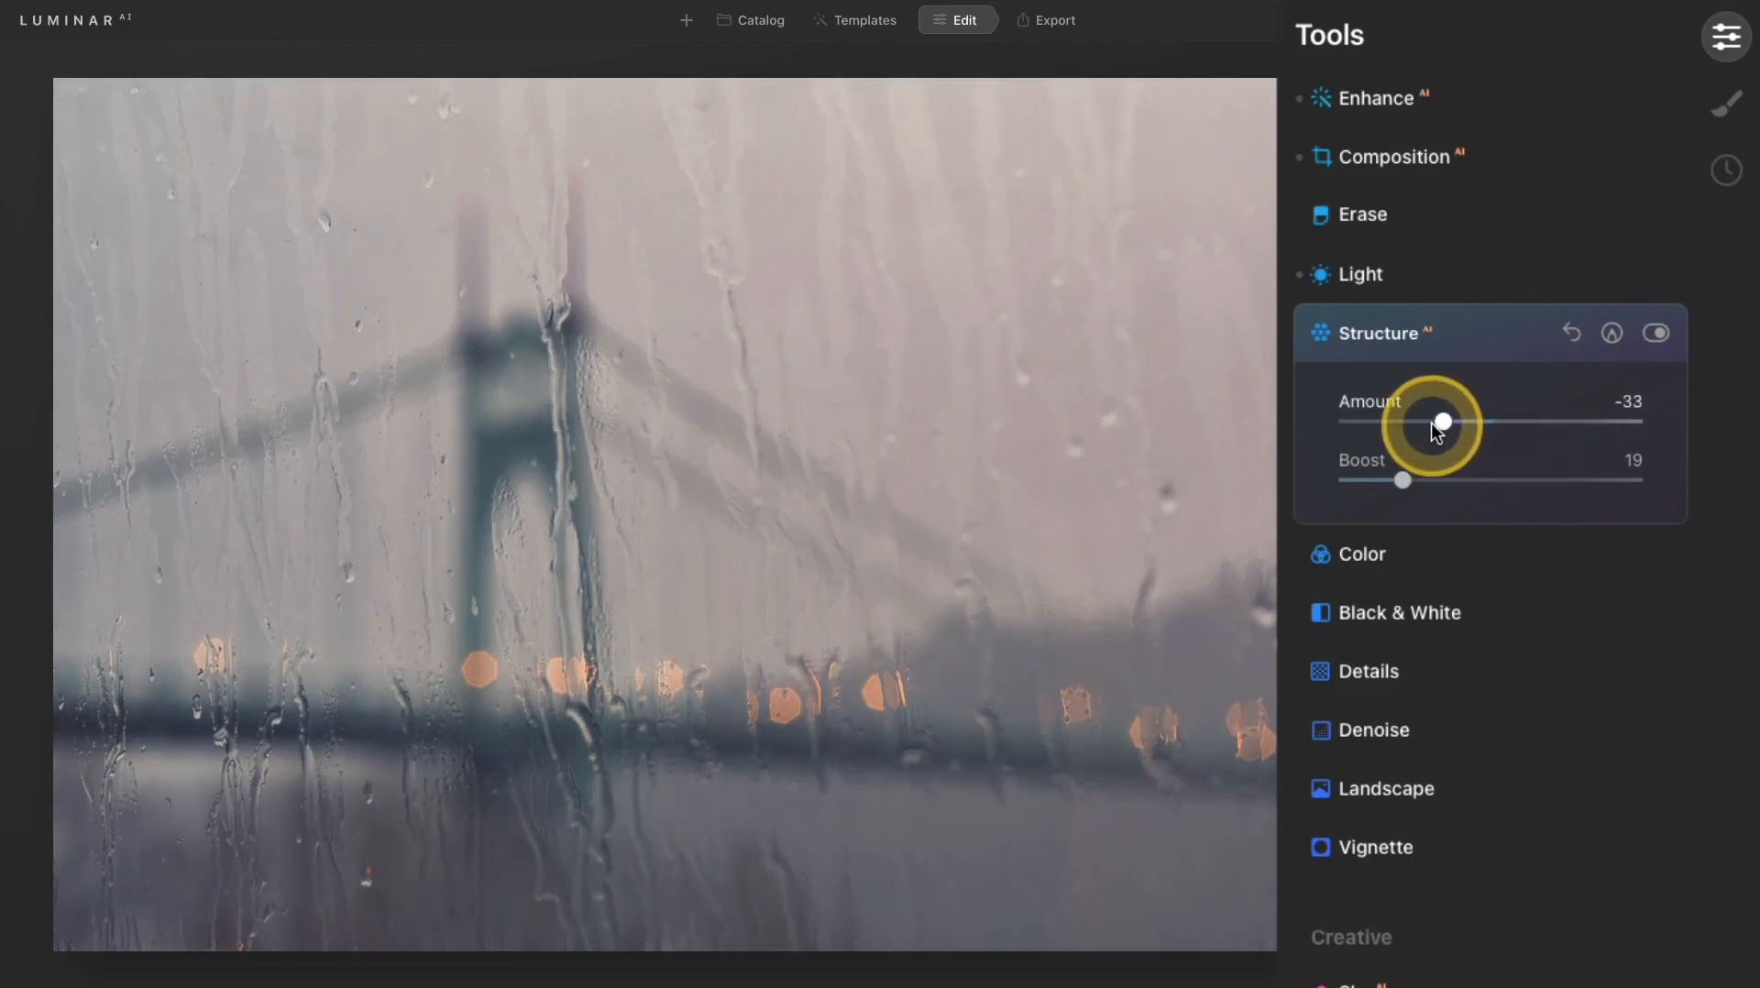
left_click_drag(1443, 422, 1471, 422)
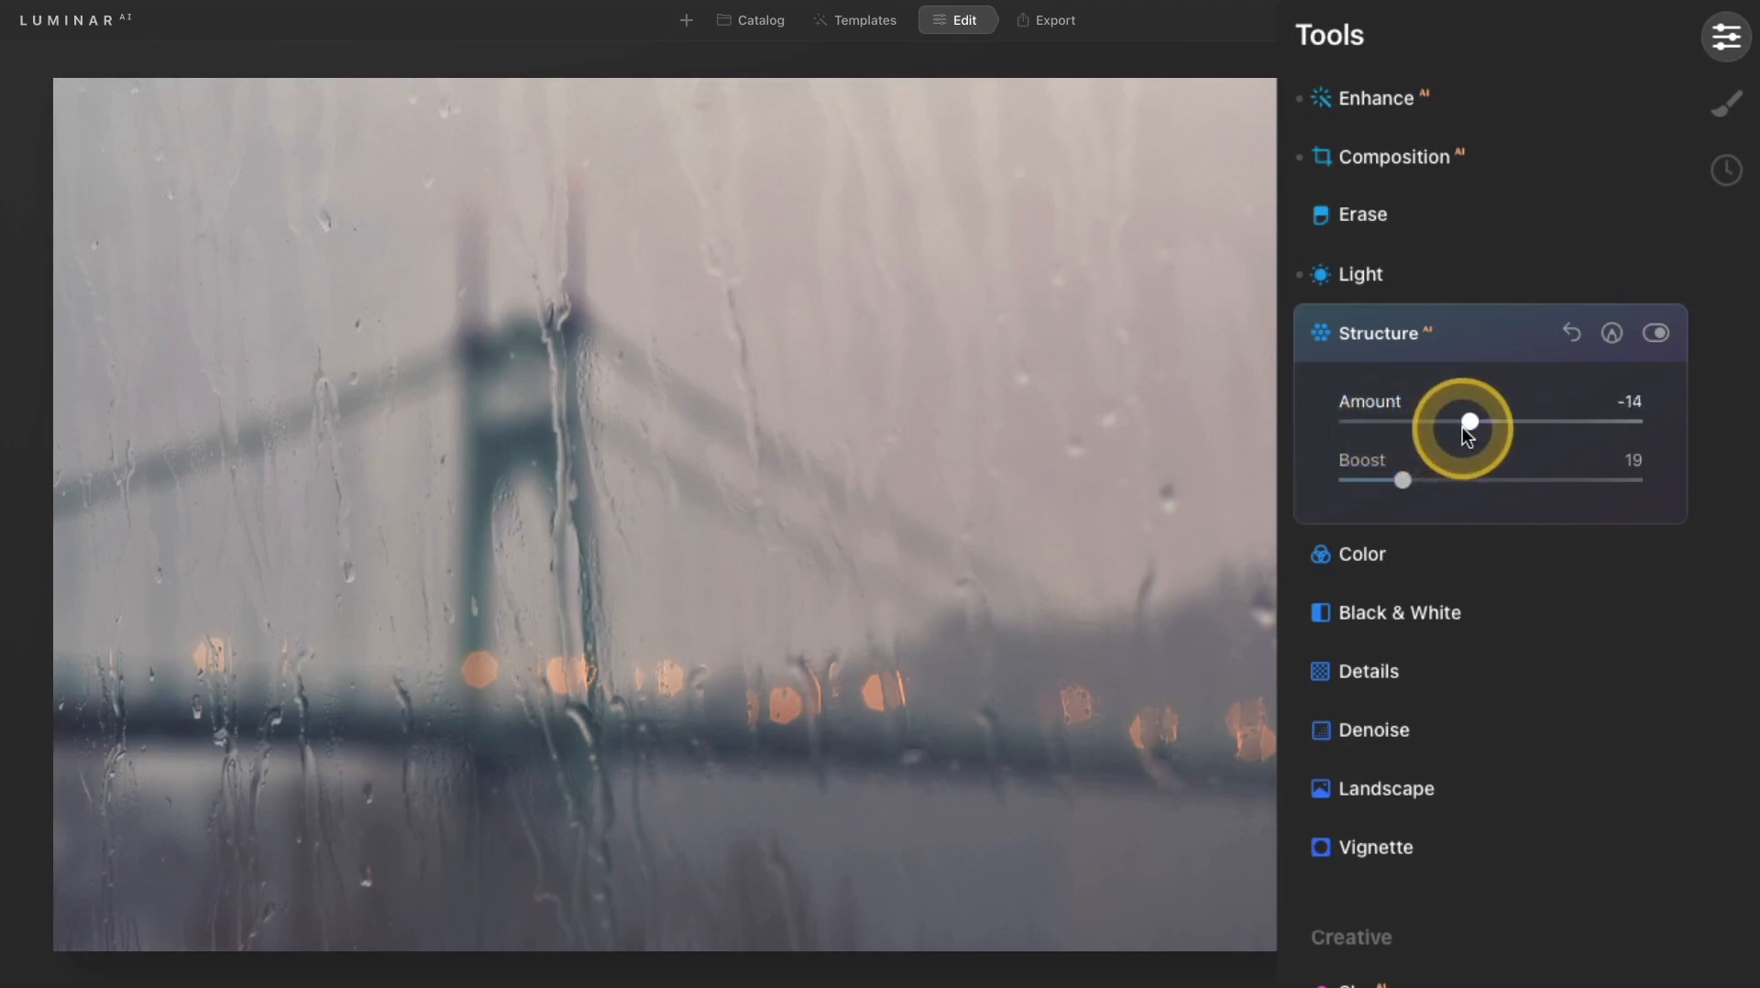
left_click_drag(1469, 421, 1444, 421)
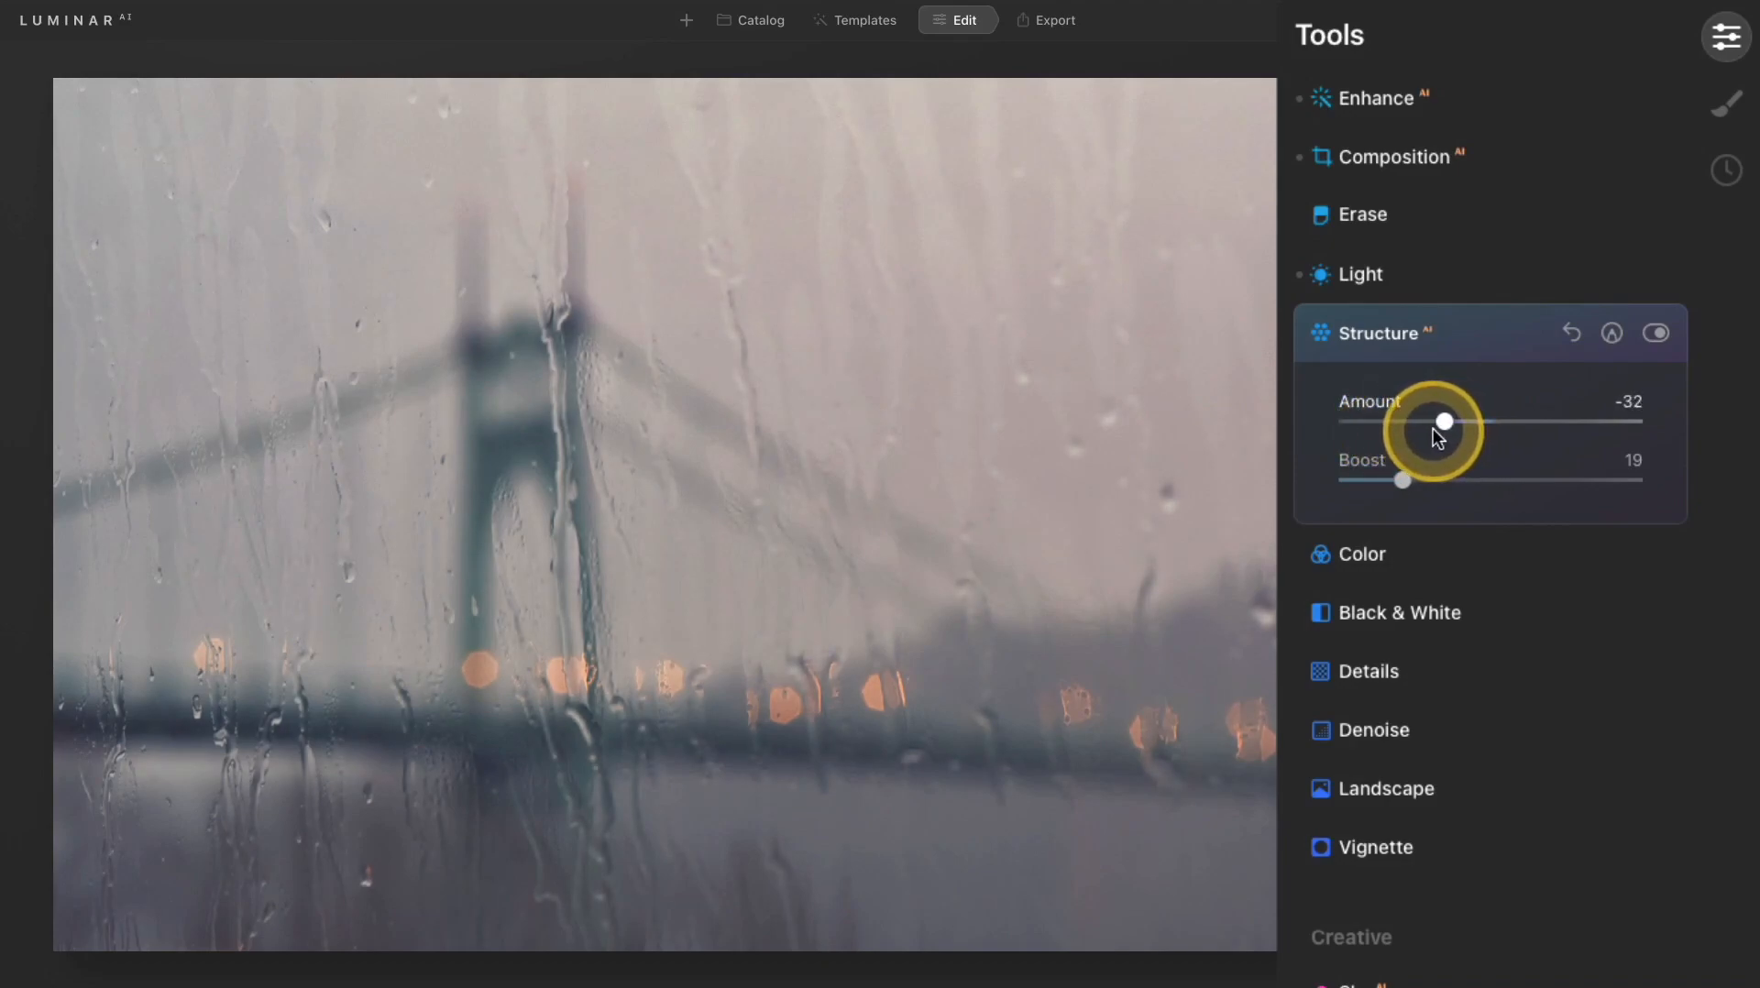
left_click_drag(1445, 422, 1467, 422)
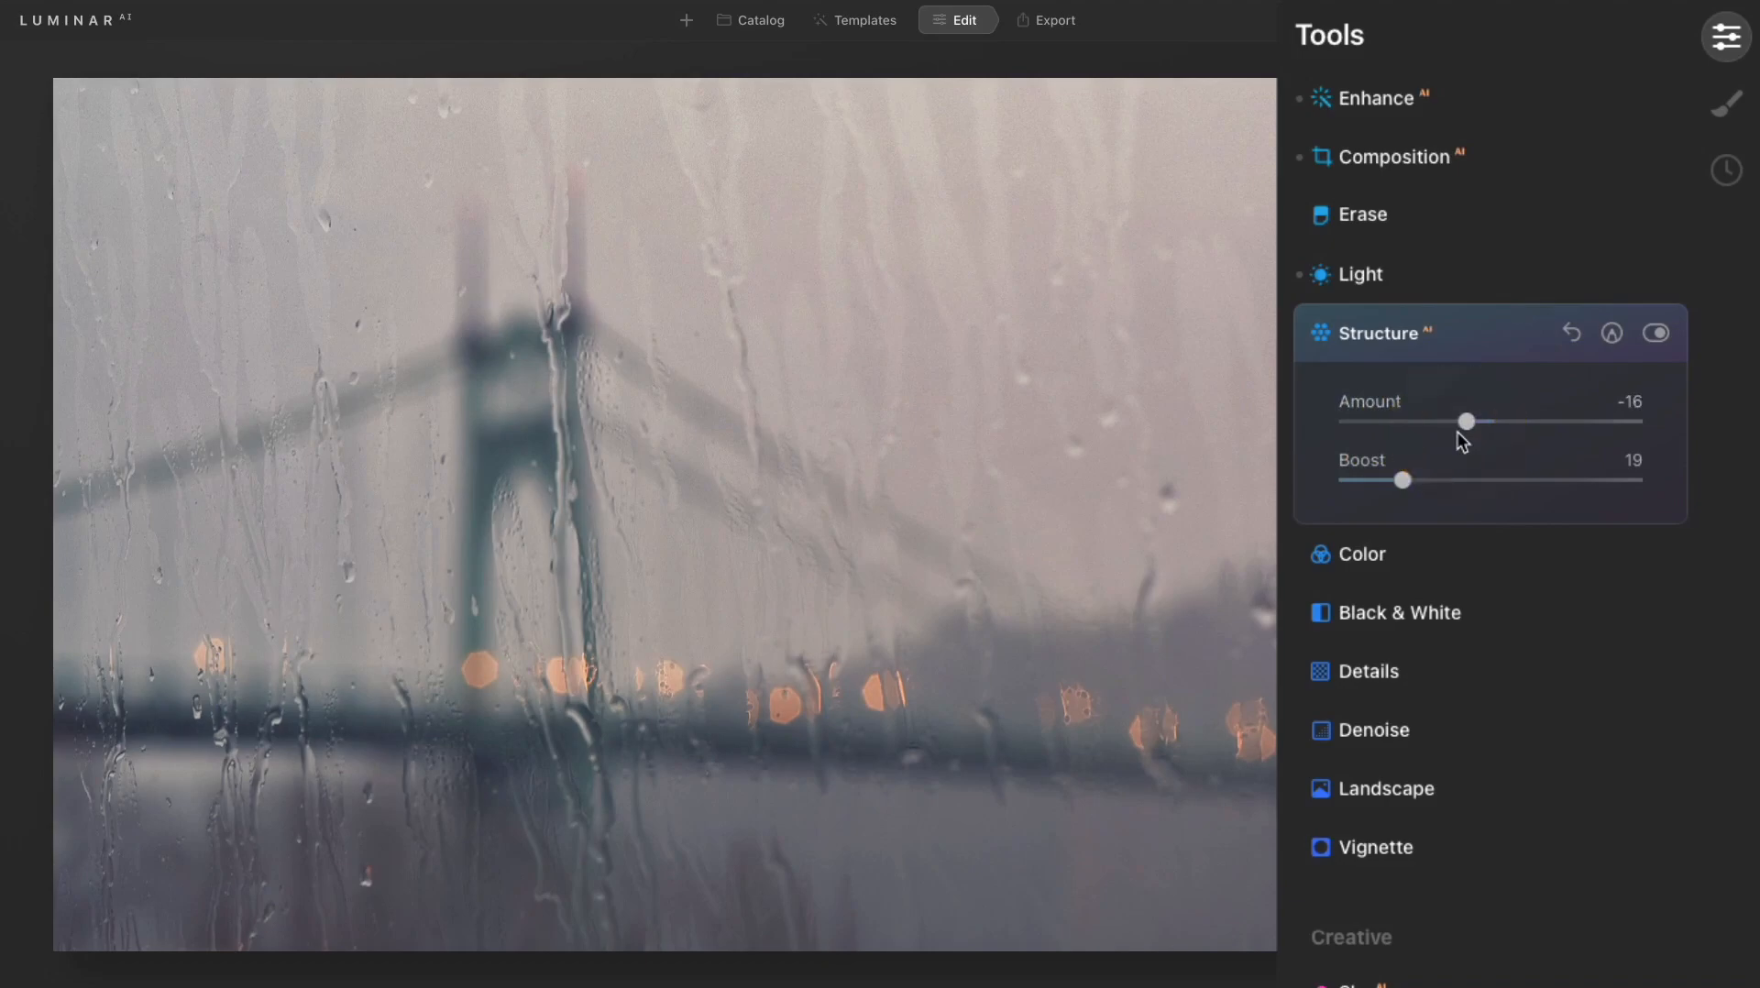
Settle Structure at Amount 24 and Boost 34 for crisper water streaks
left_click_drag(1400, 480, 1338, 480)
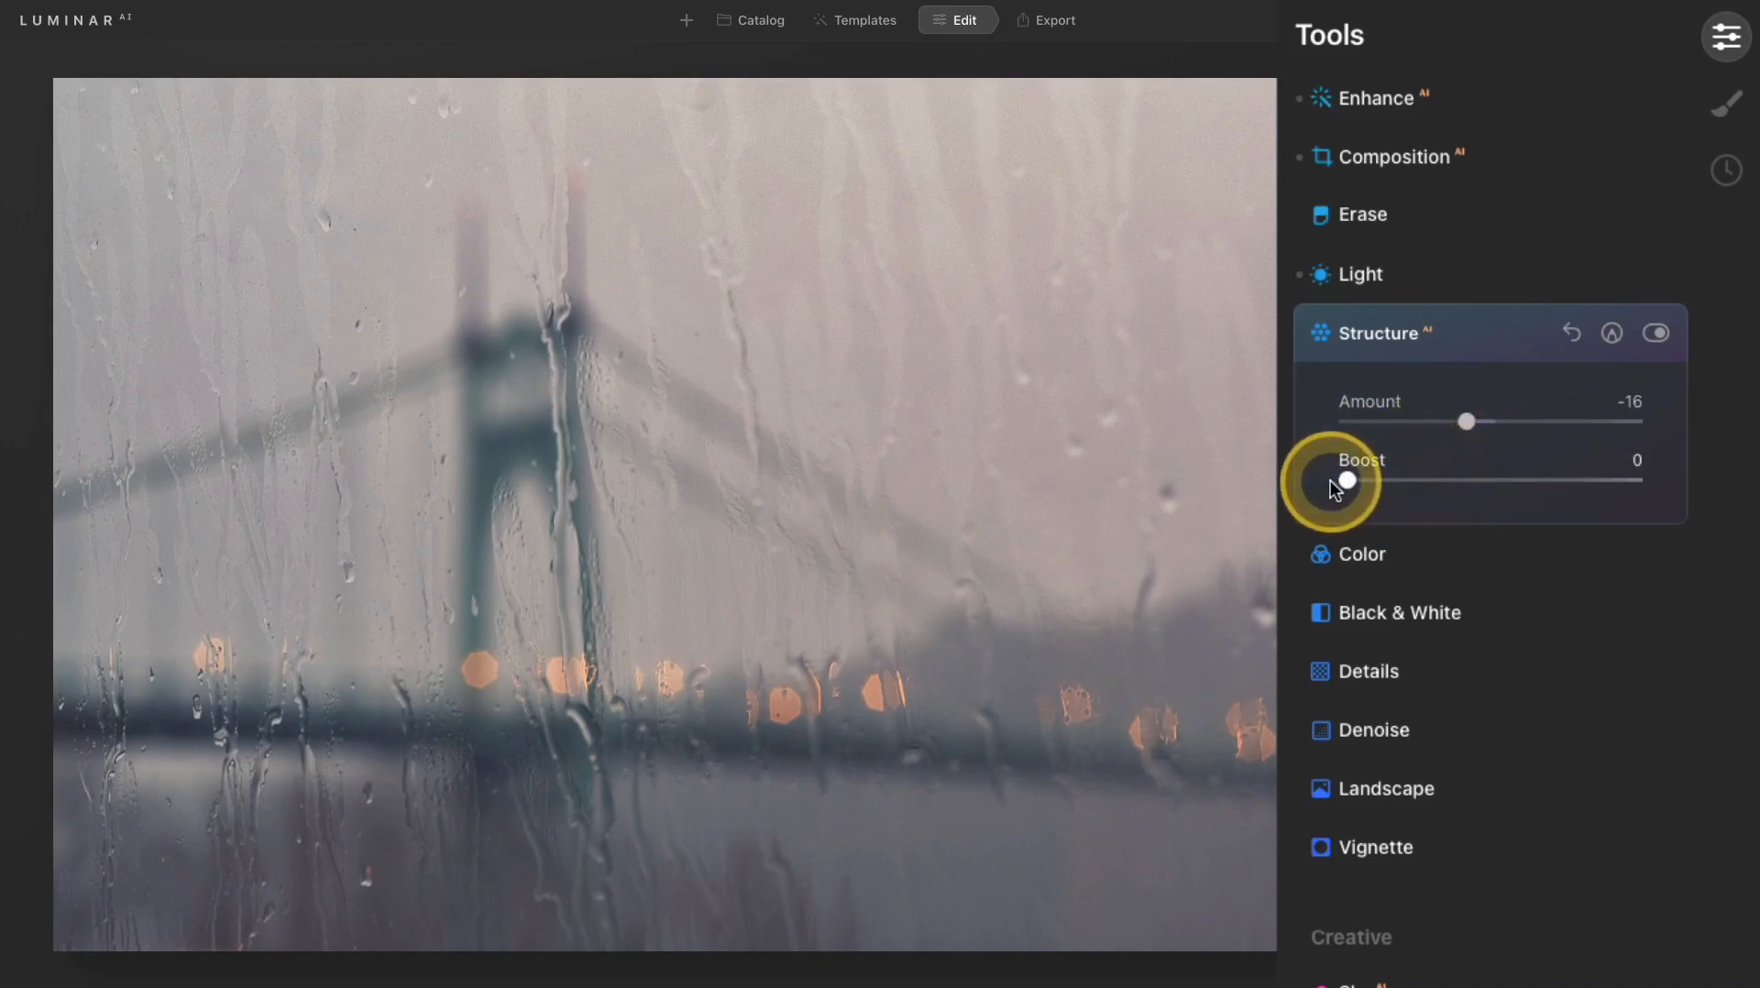
left_click_drag(1347, 480, 1476, 480)
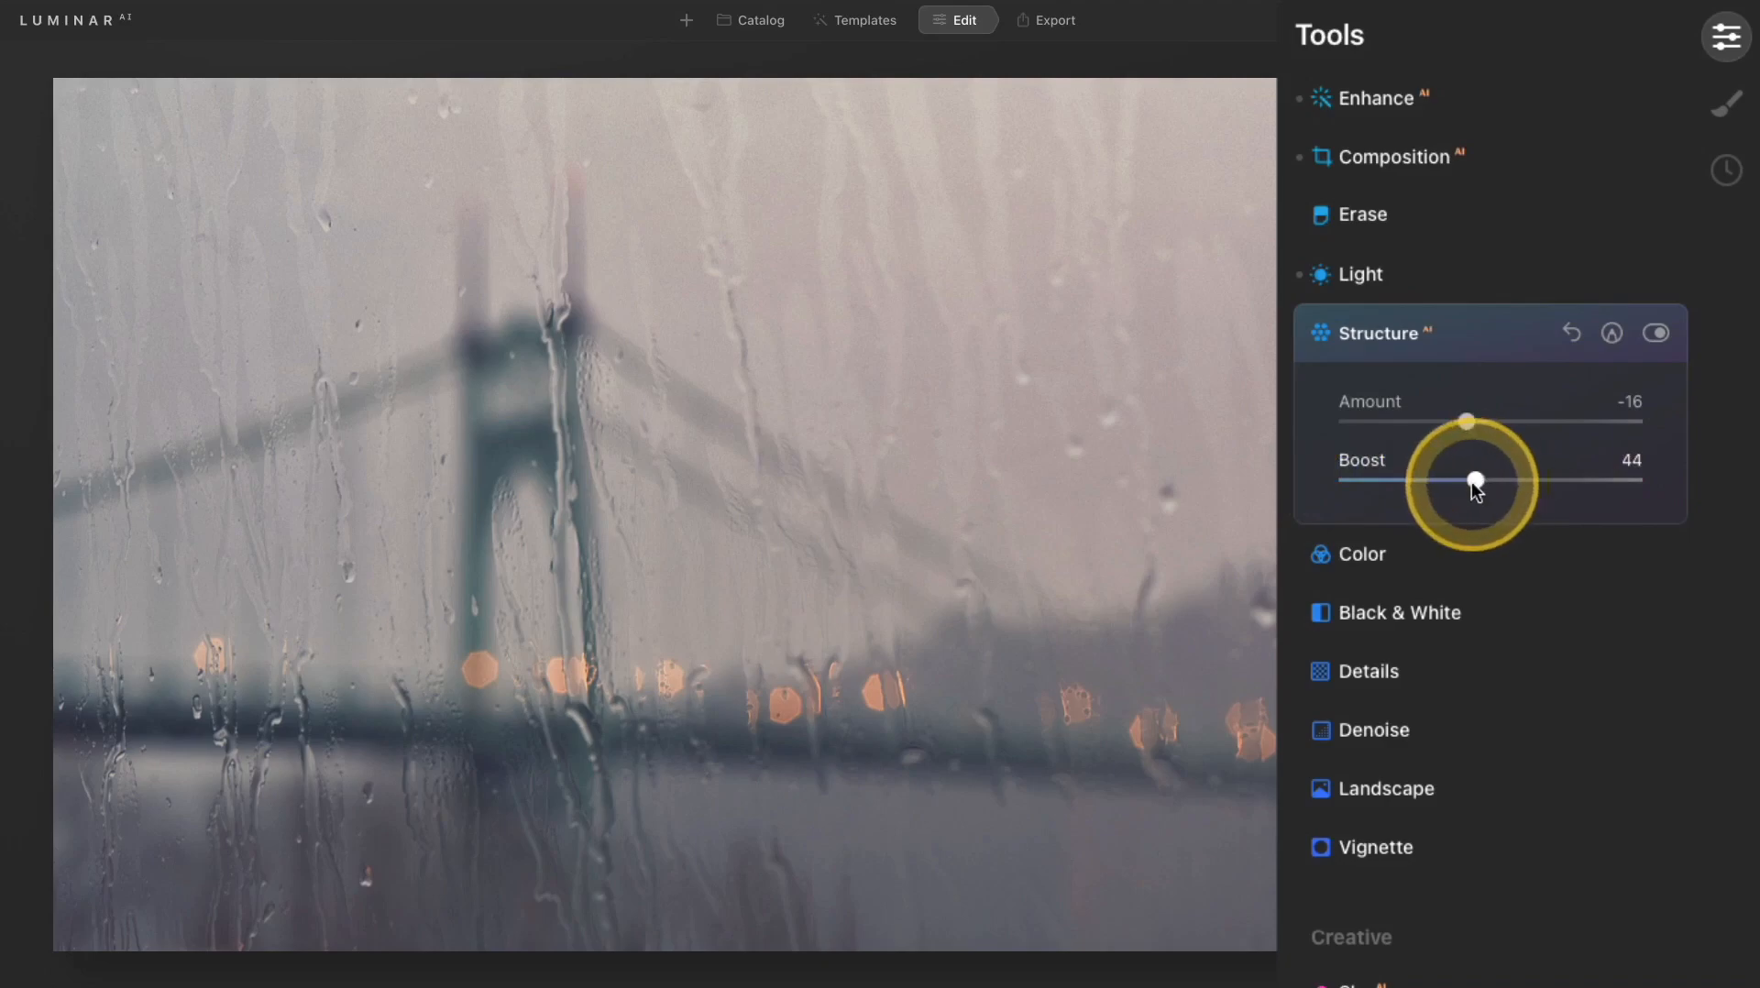
left_click_drag(1475, 480, 1560, 481)
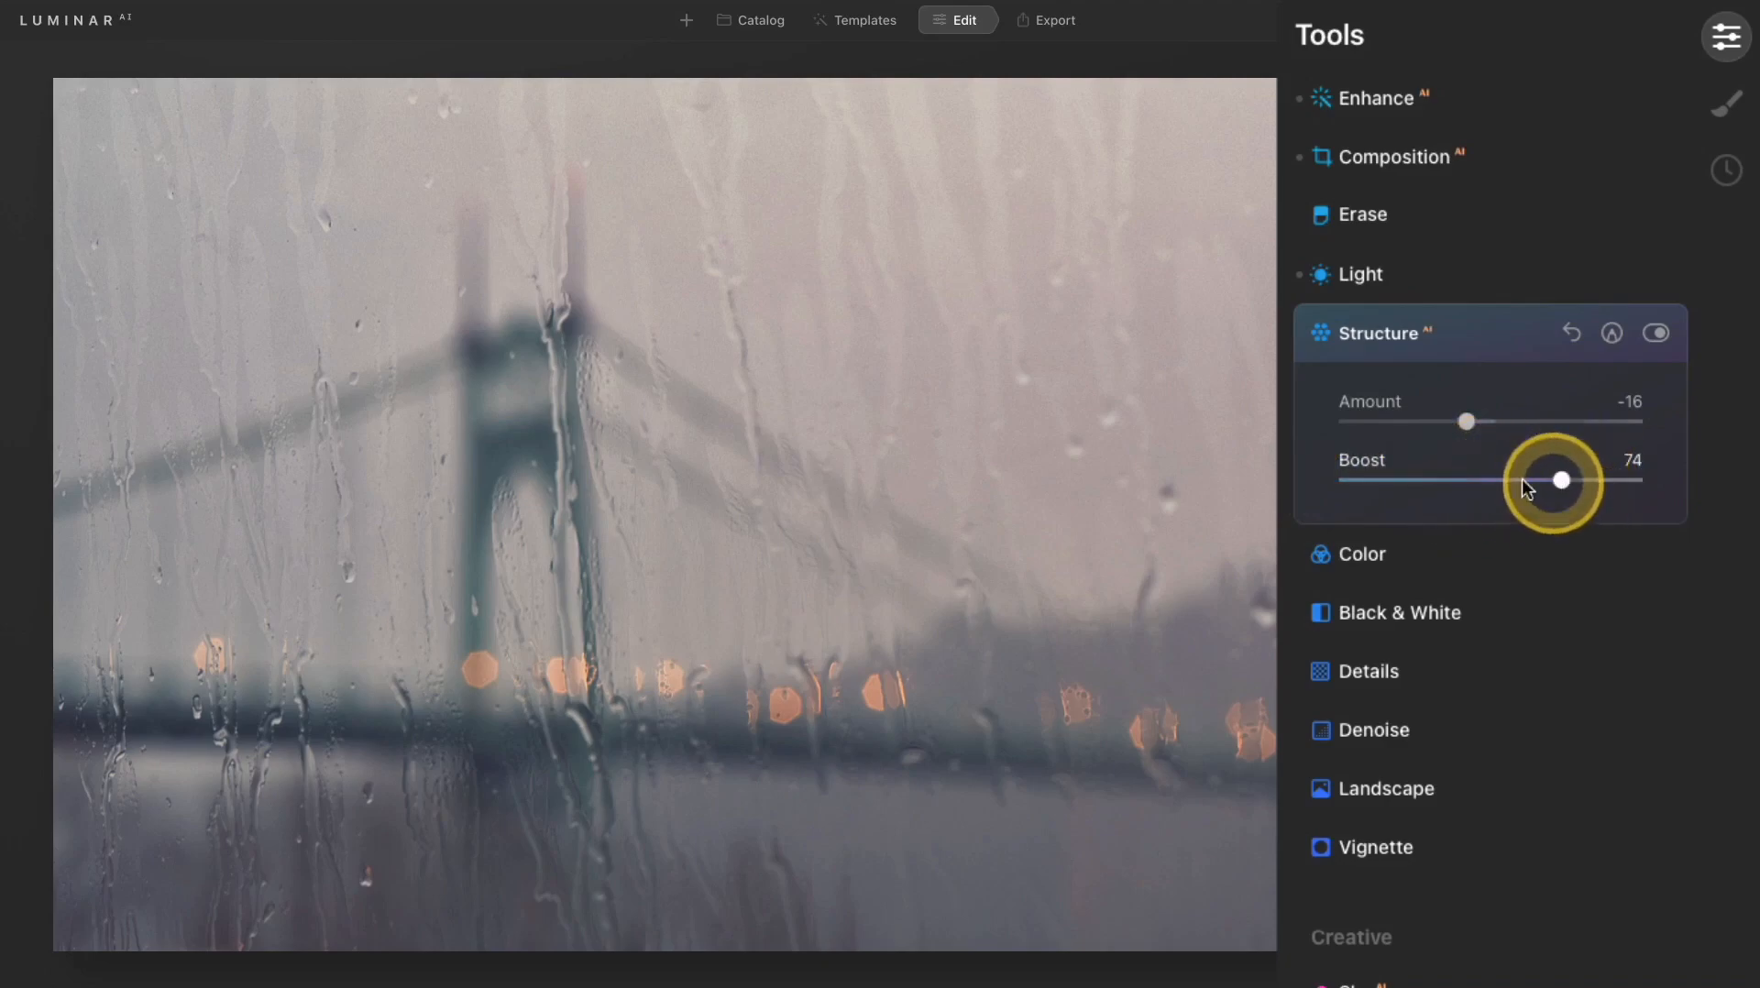
left_click_drag(1558, 481, 1447, 480)
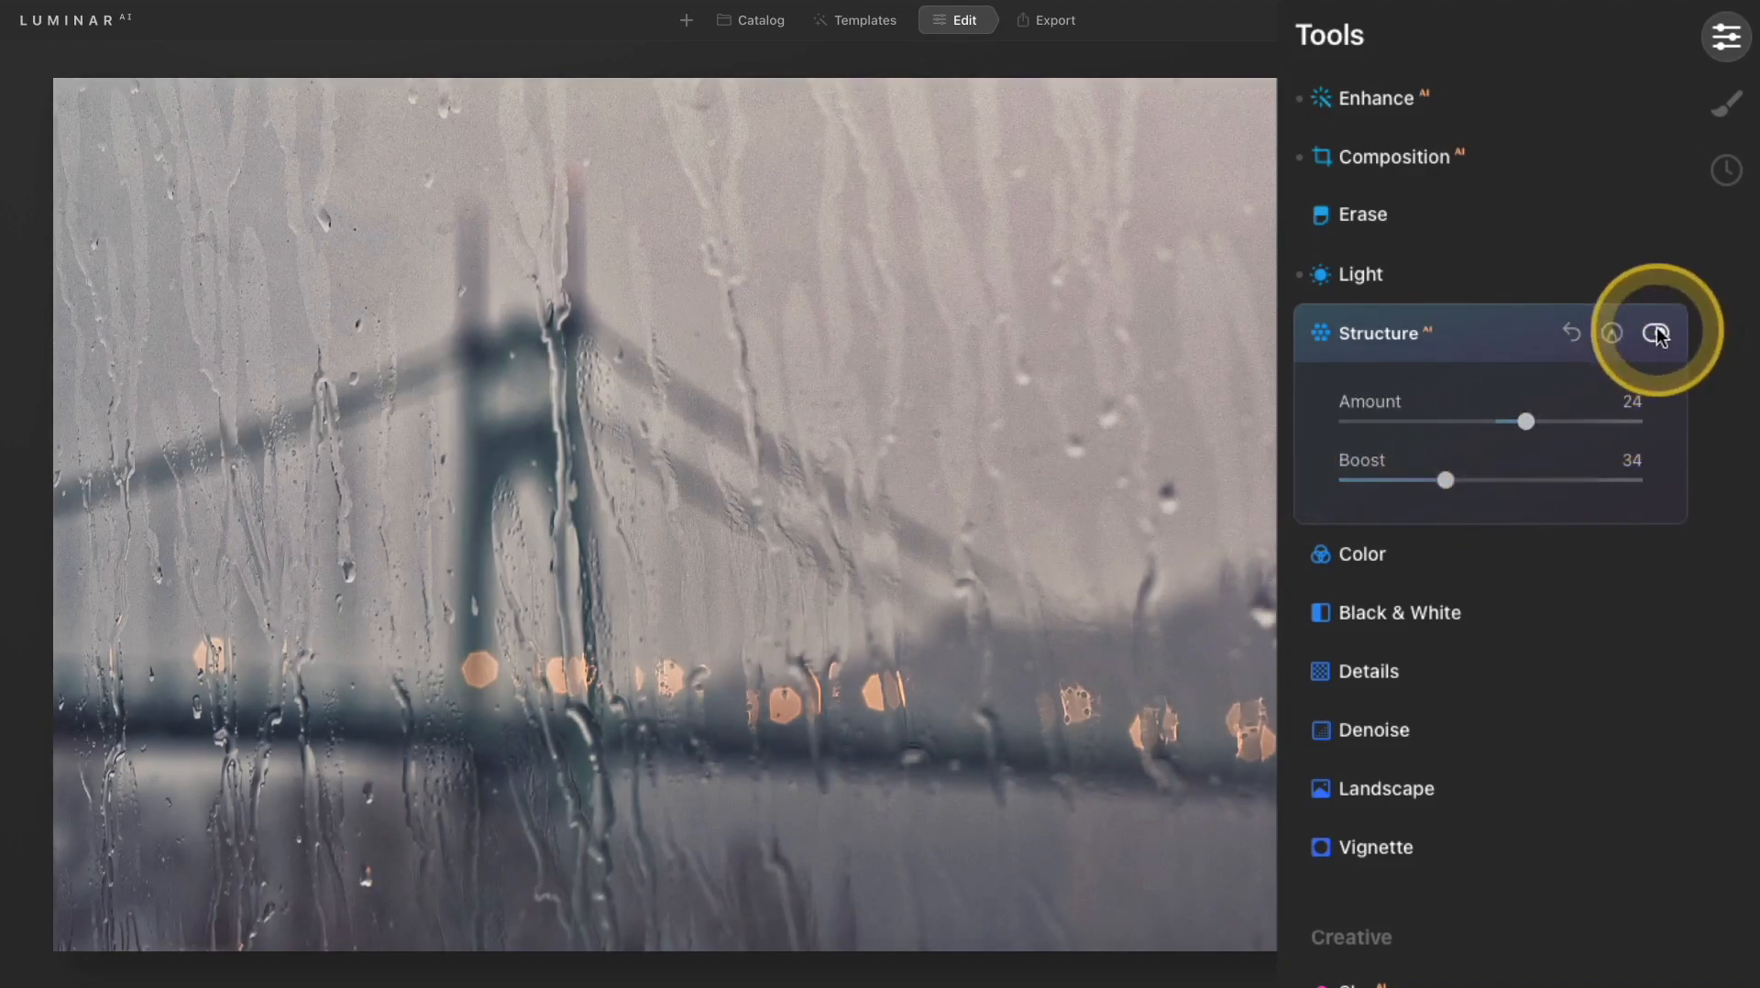
Compare the bridge photo with and without Structure before switching to the potter portrait
left_click(1657, 333)
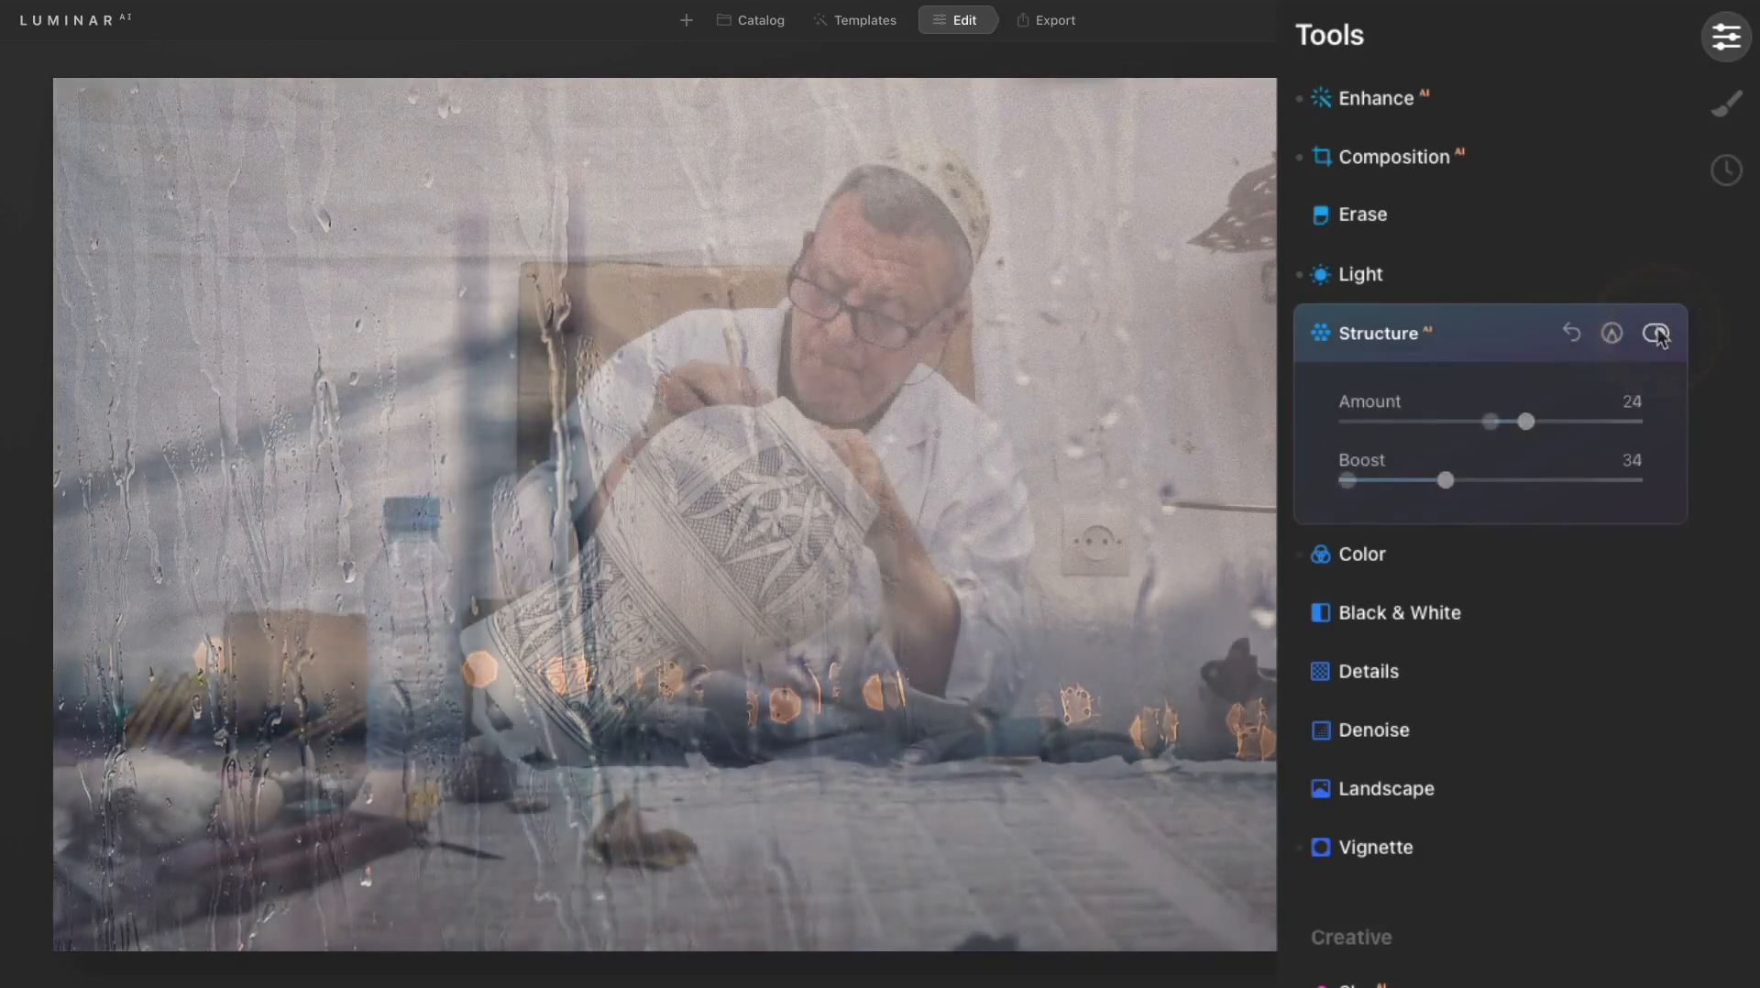
left_click(1657, 331)
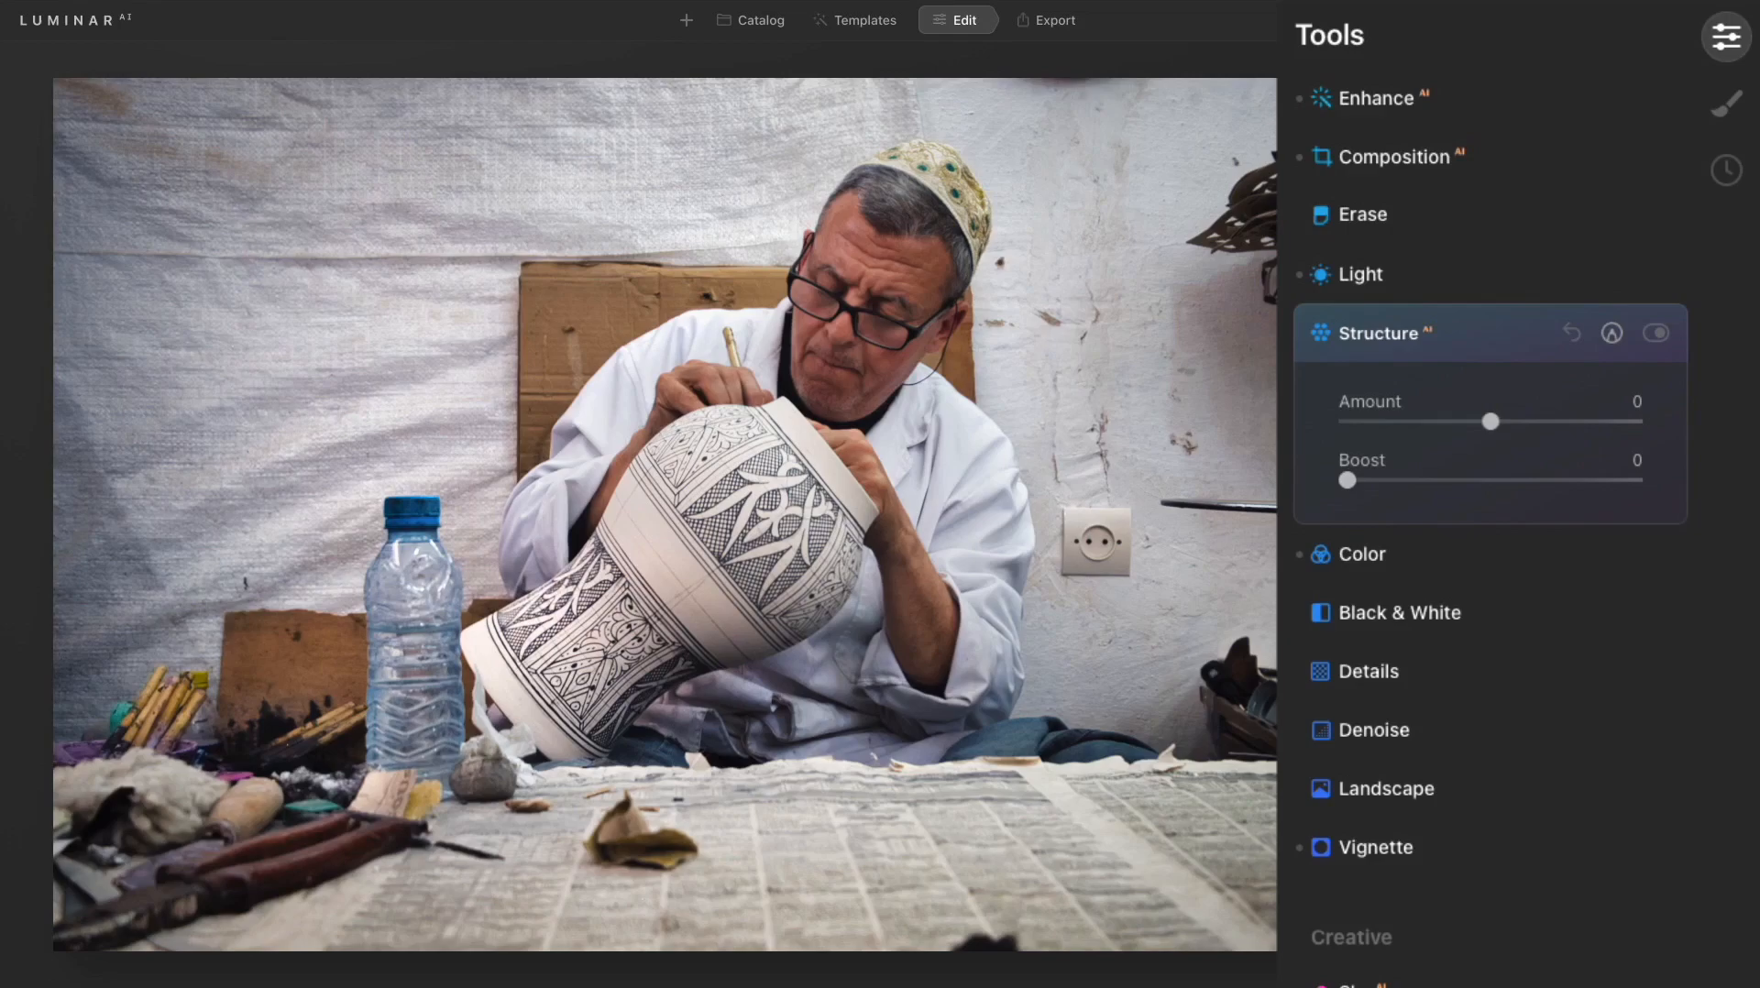
Raise the potter portrait's Structure Amount to 100
left_click(1490, 422)
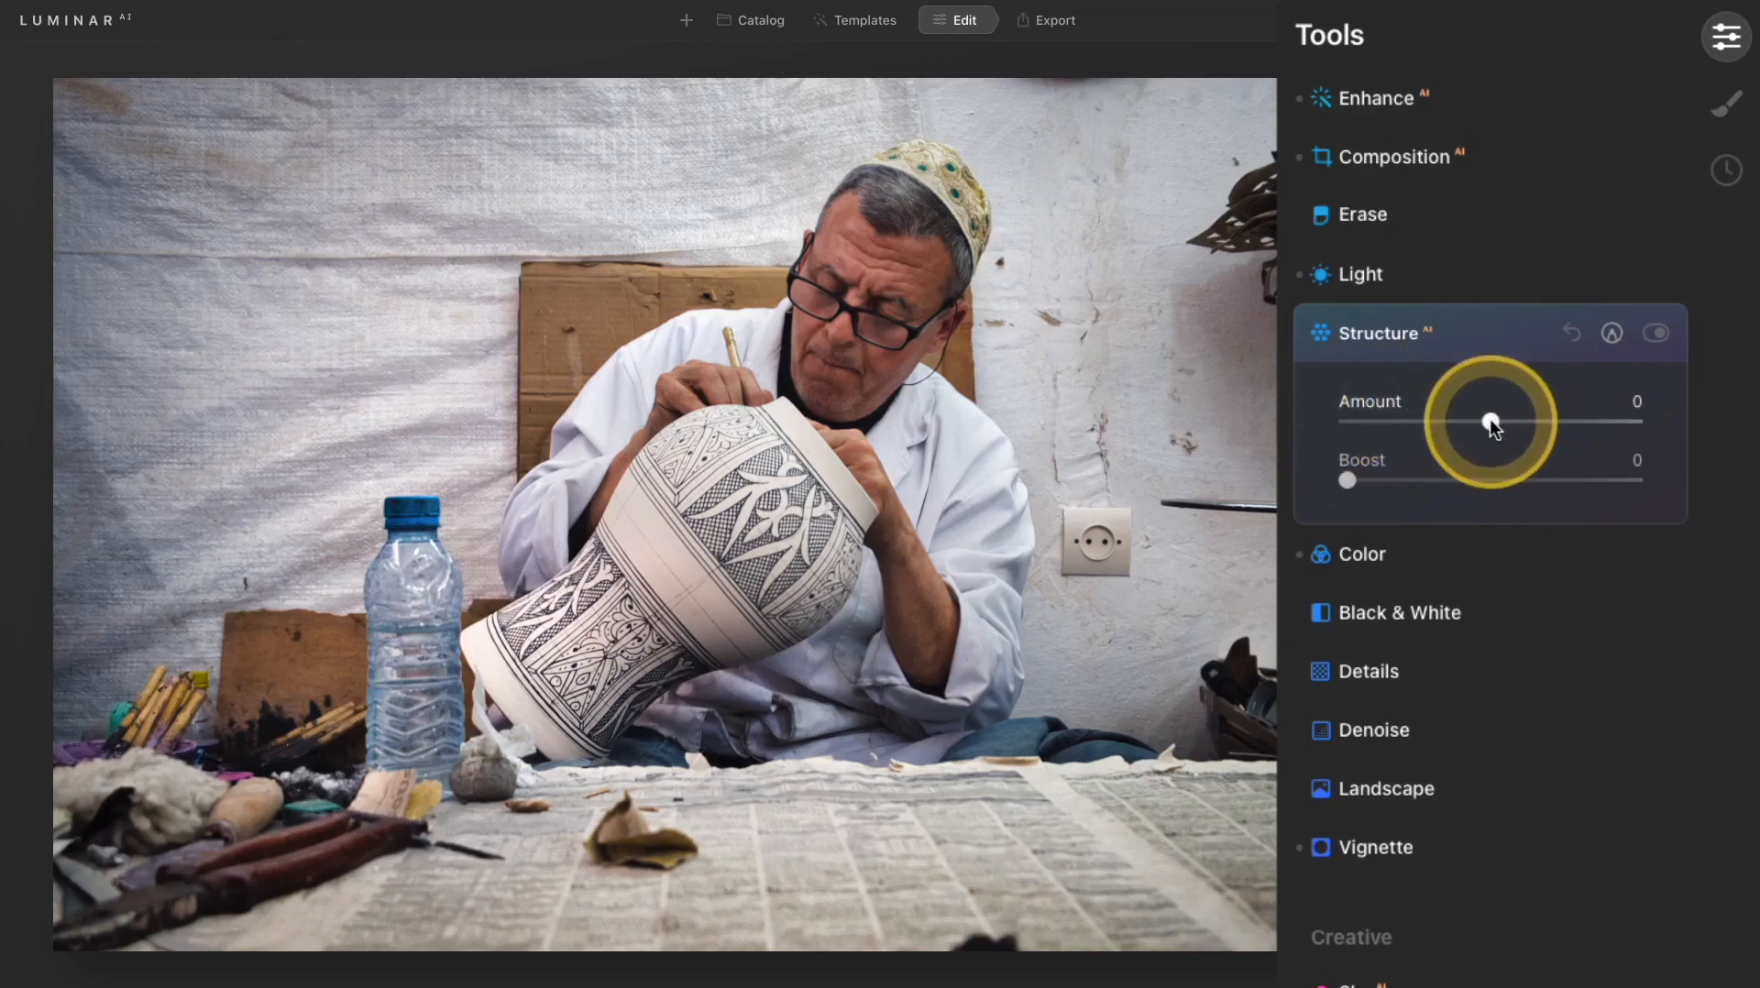
left_click_drag(1493, 422, 1583, 421)
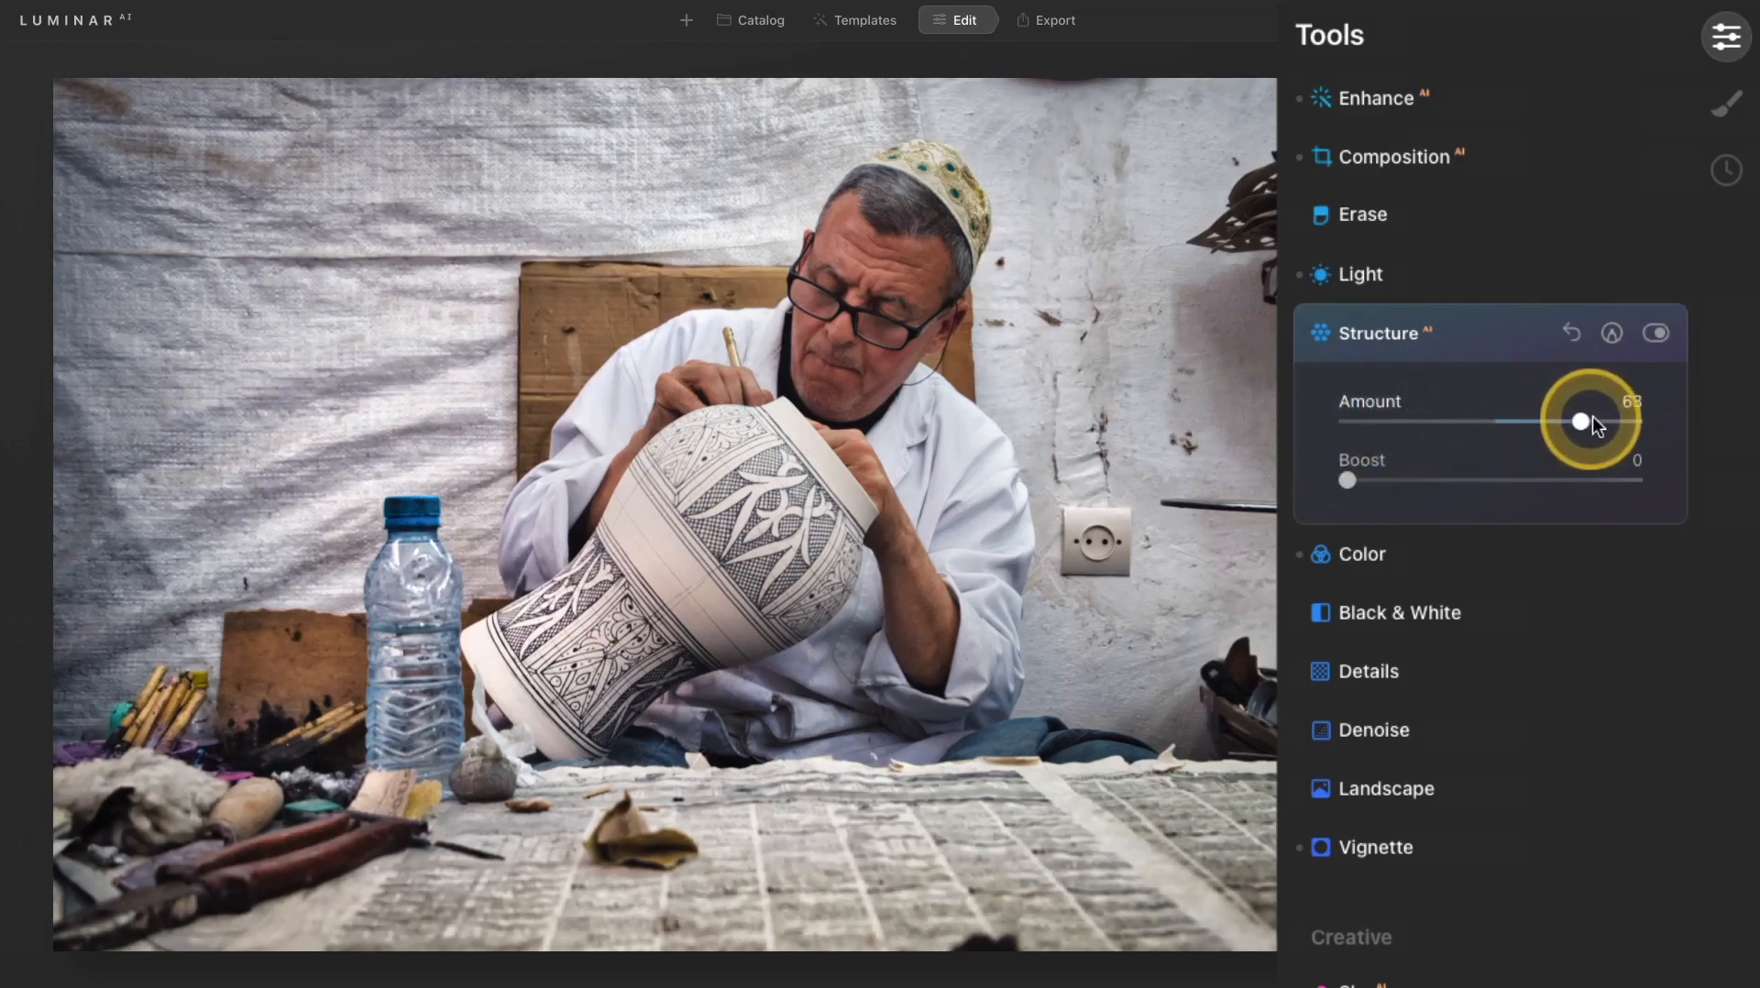
left_click_drag(1582, 421, 1633, 421)
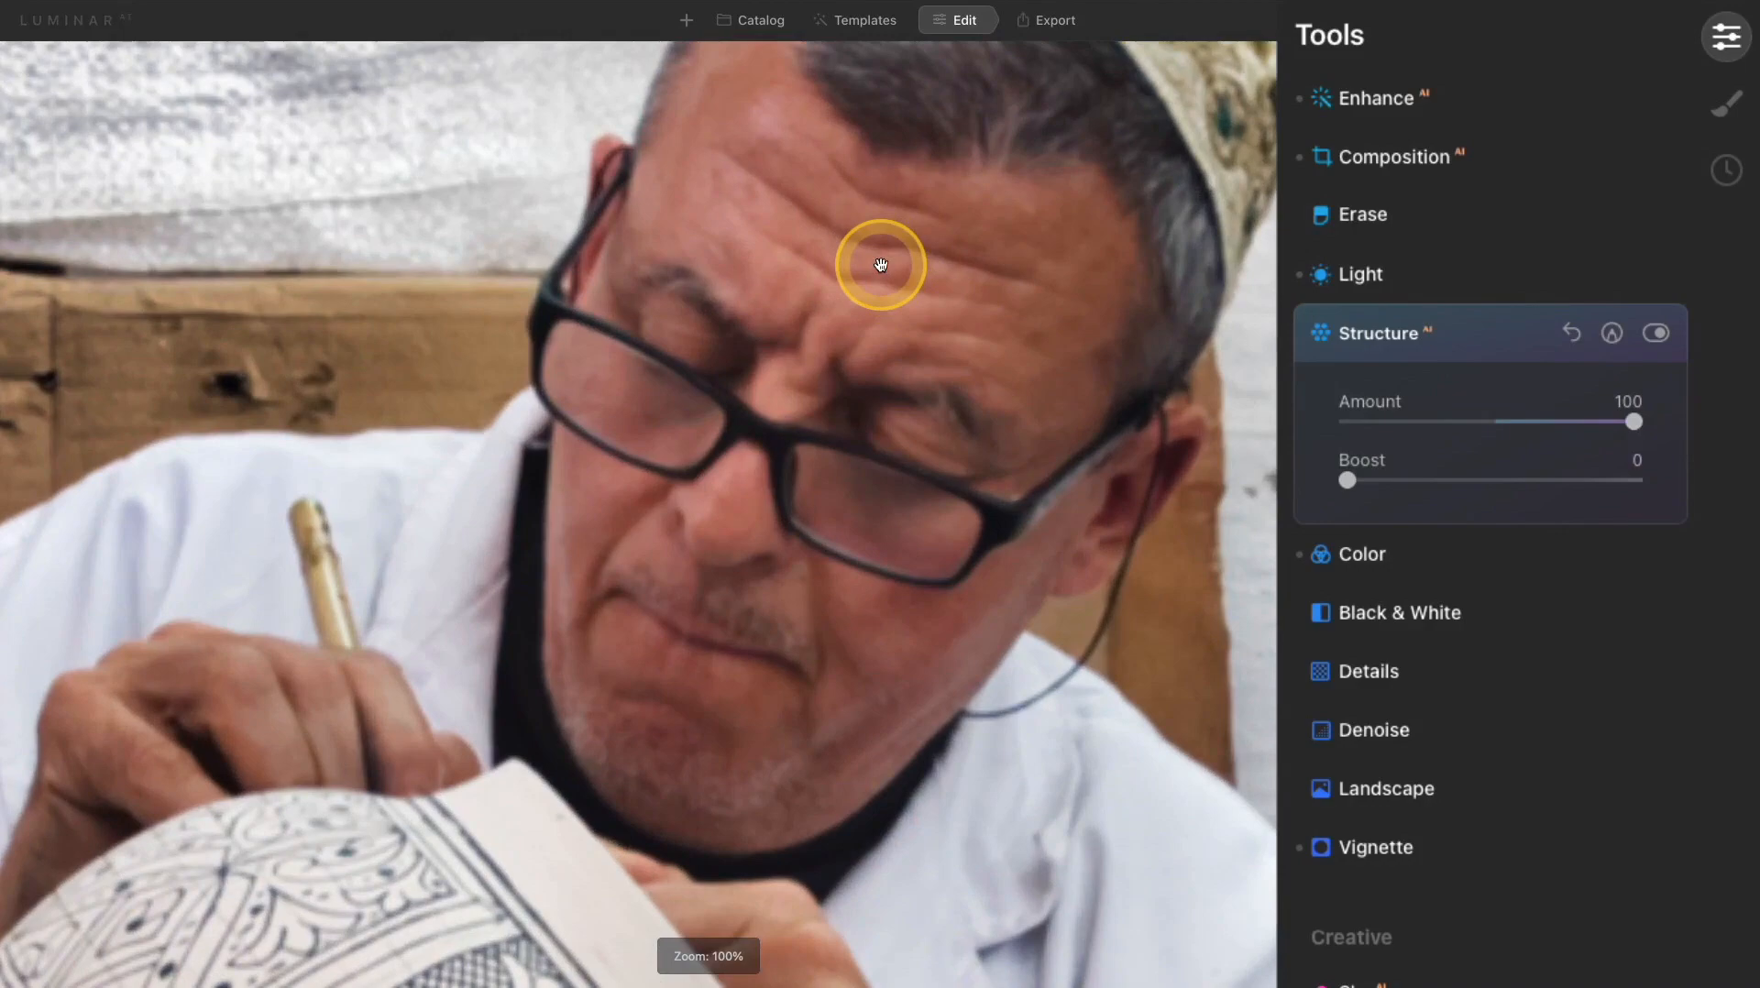
Zoom in on the potter's face and toggle Structure to compare the detail
left_click(1657, 333)
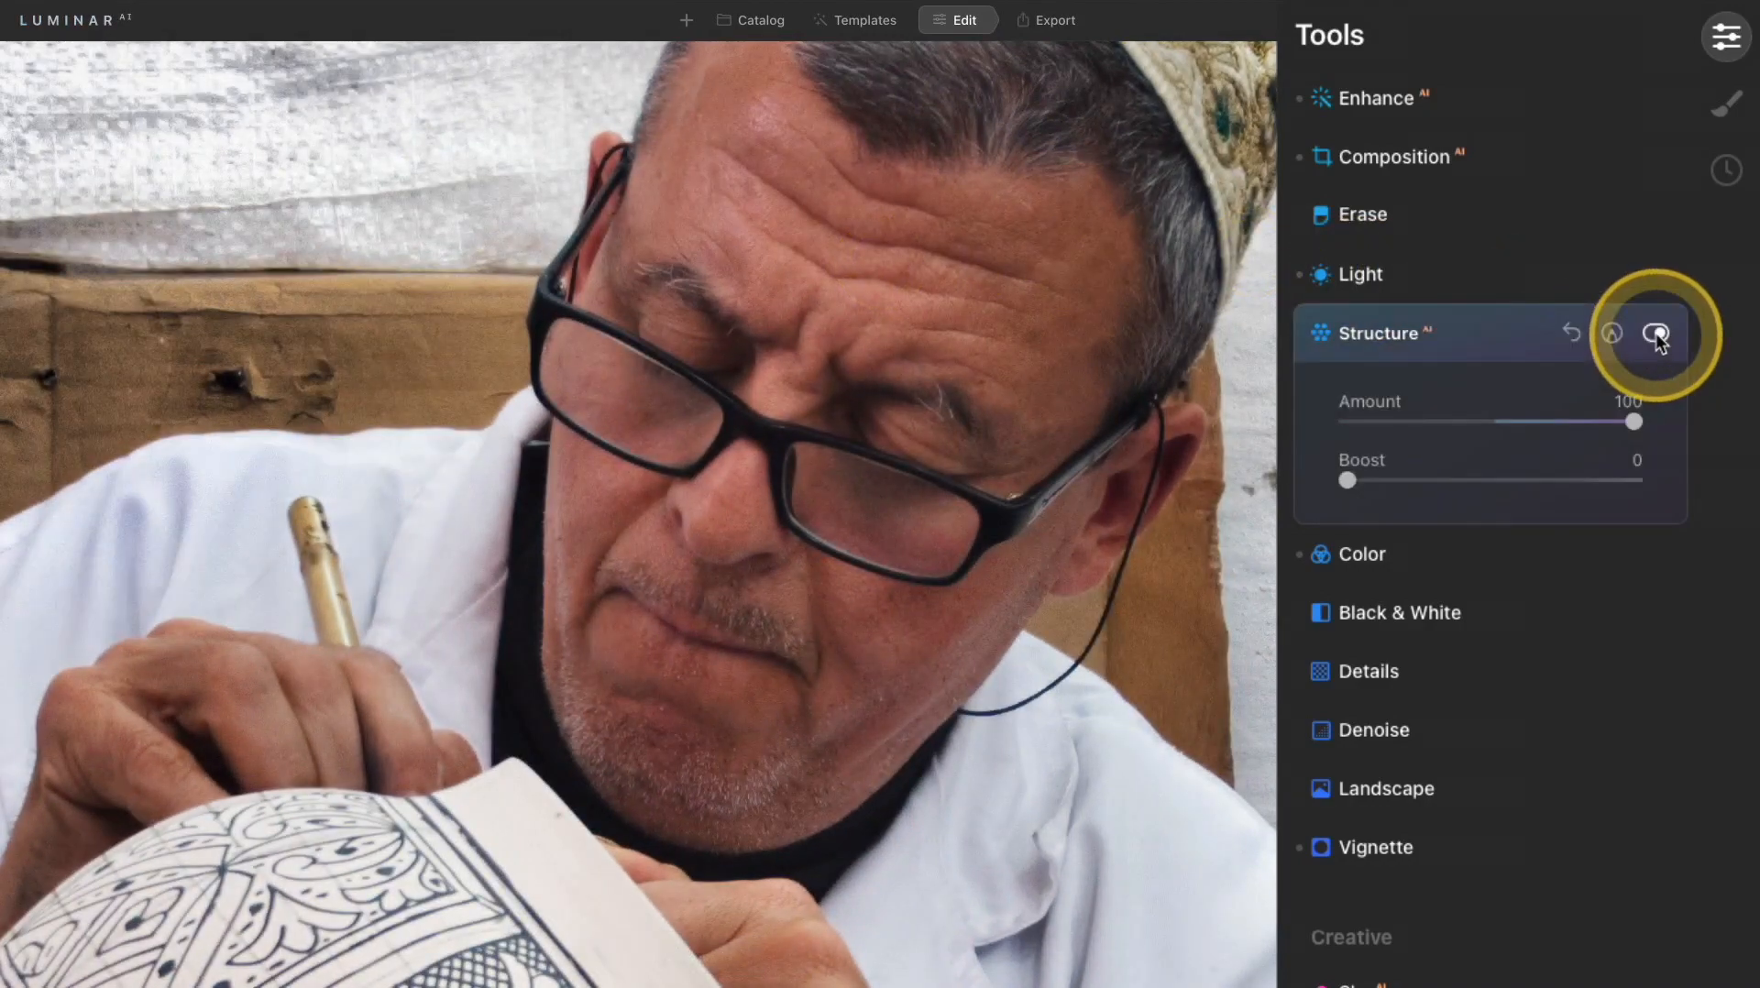
left_click(1657, 334)
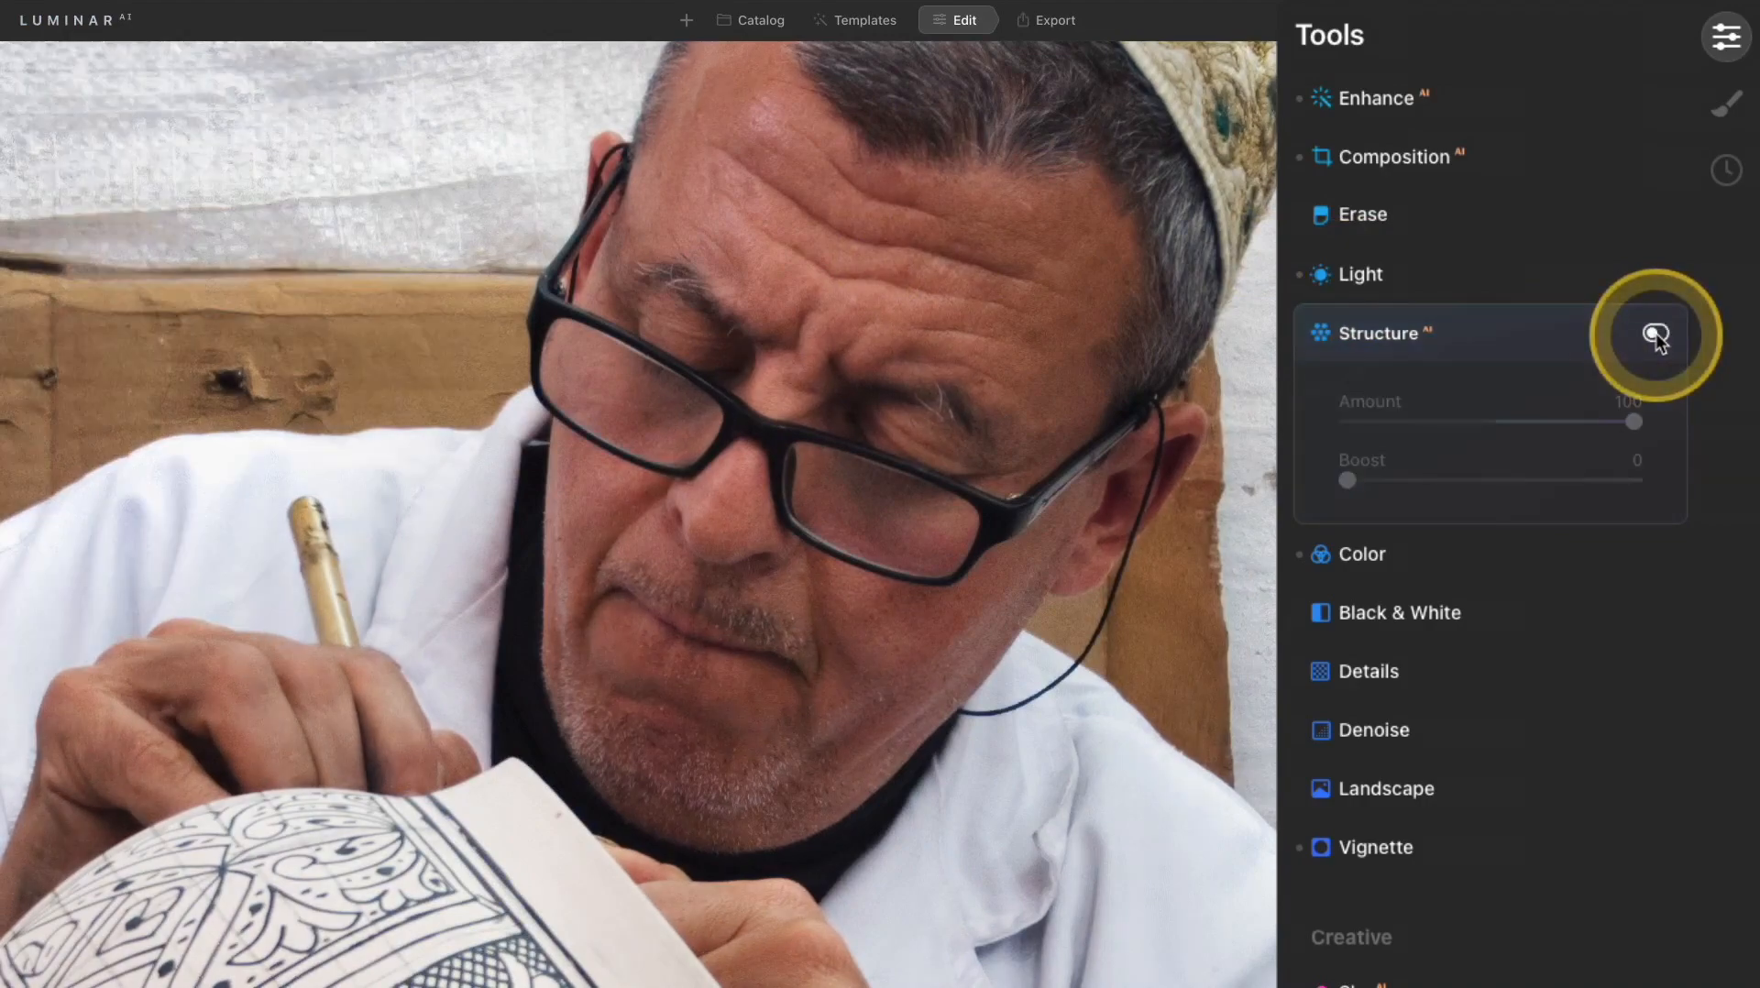
left_click(1658, 334)
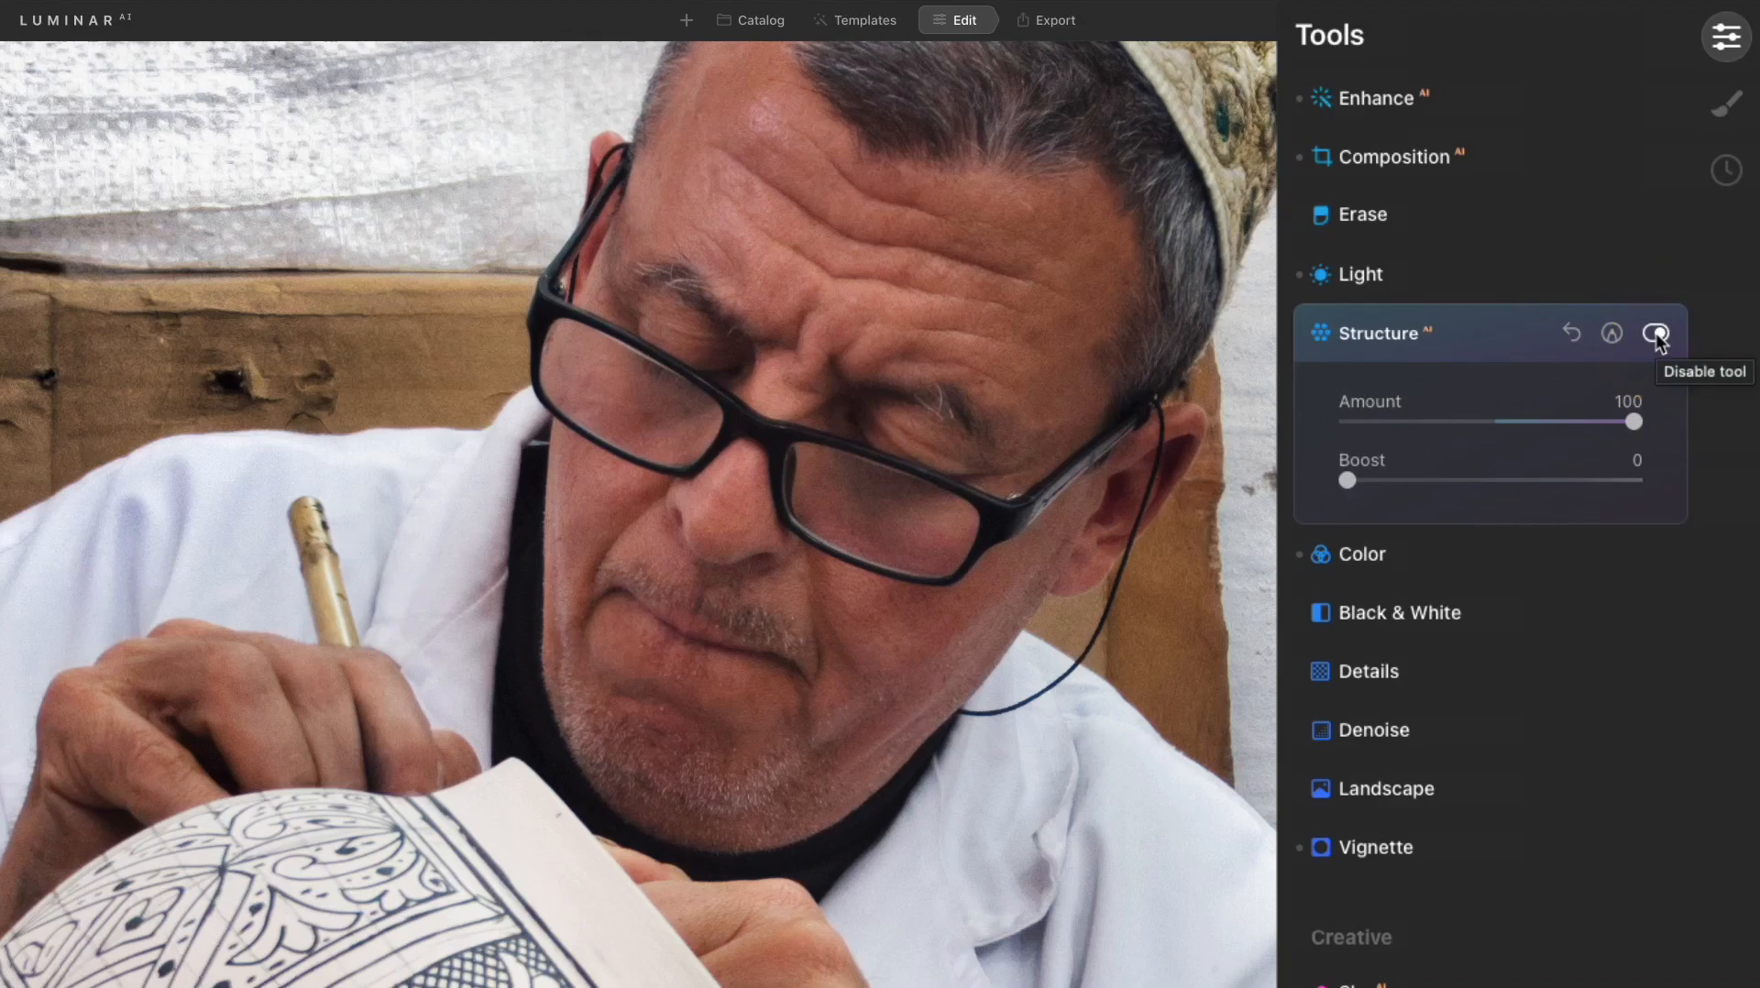
left_click(1656, 333)
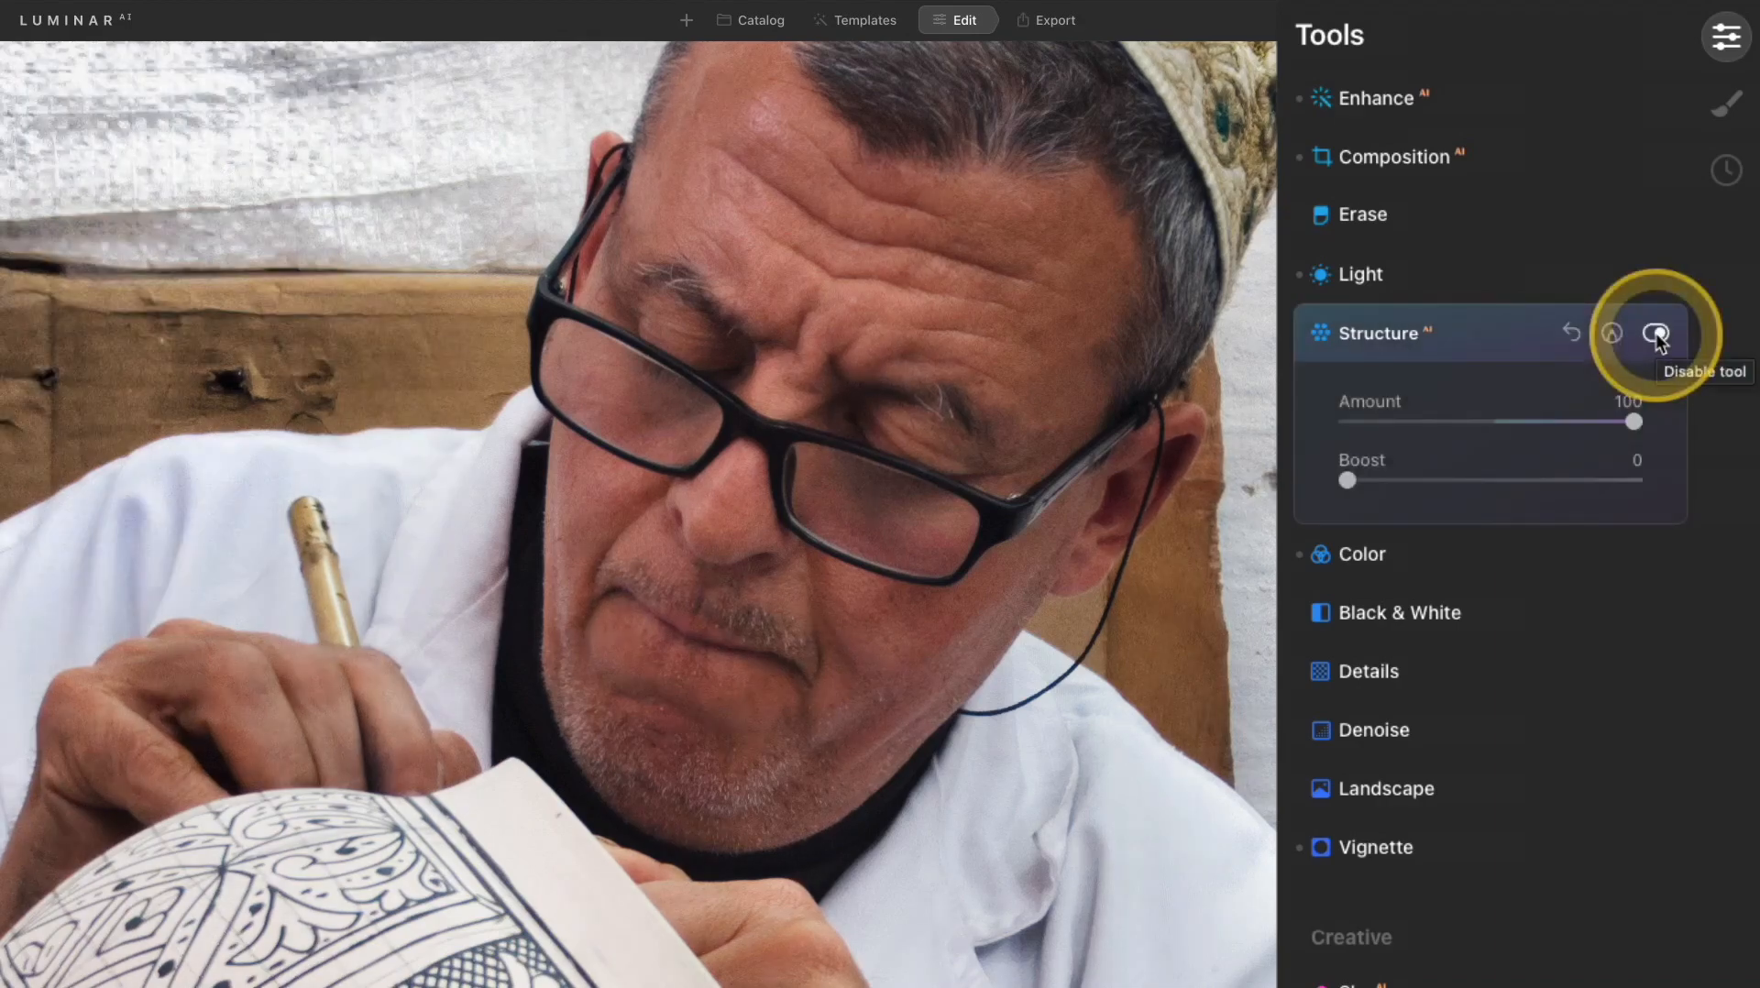
mouse_move(1657, 334)
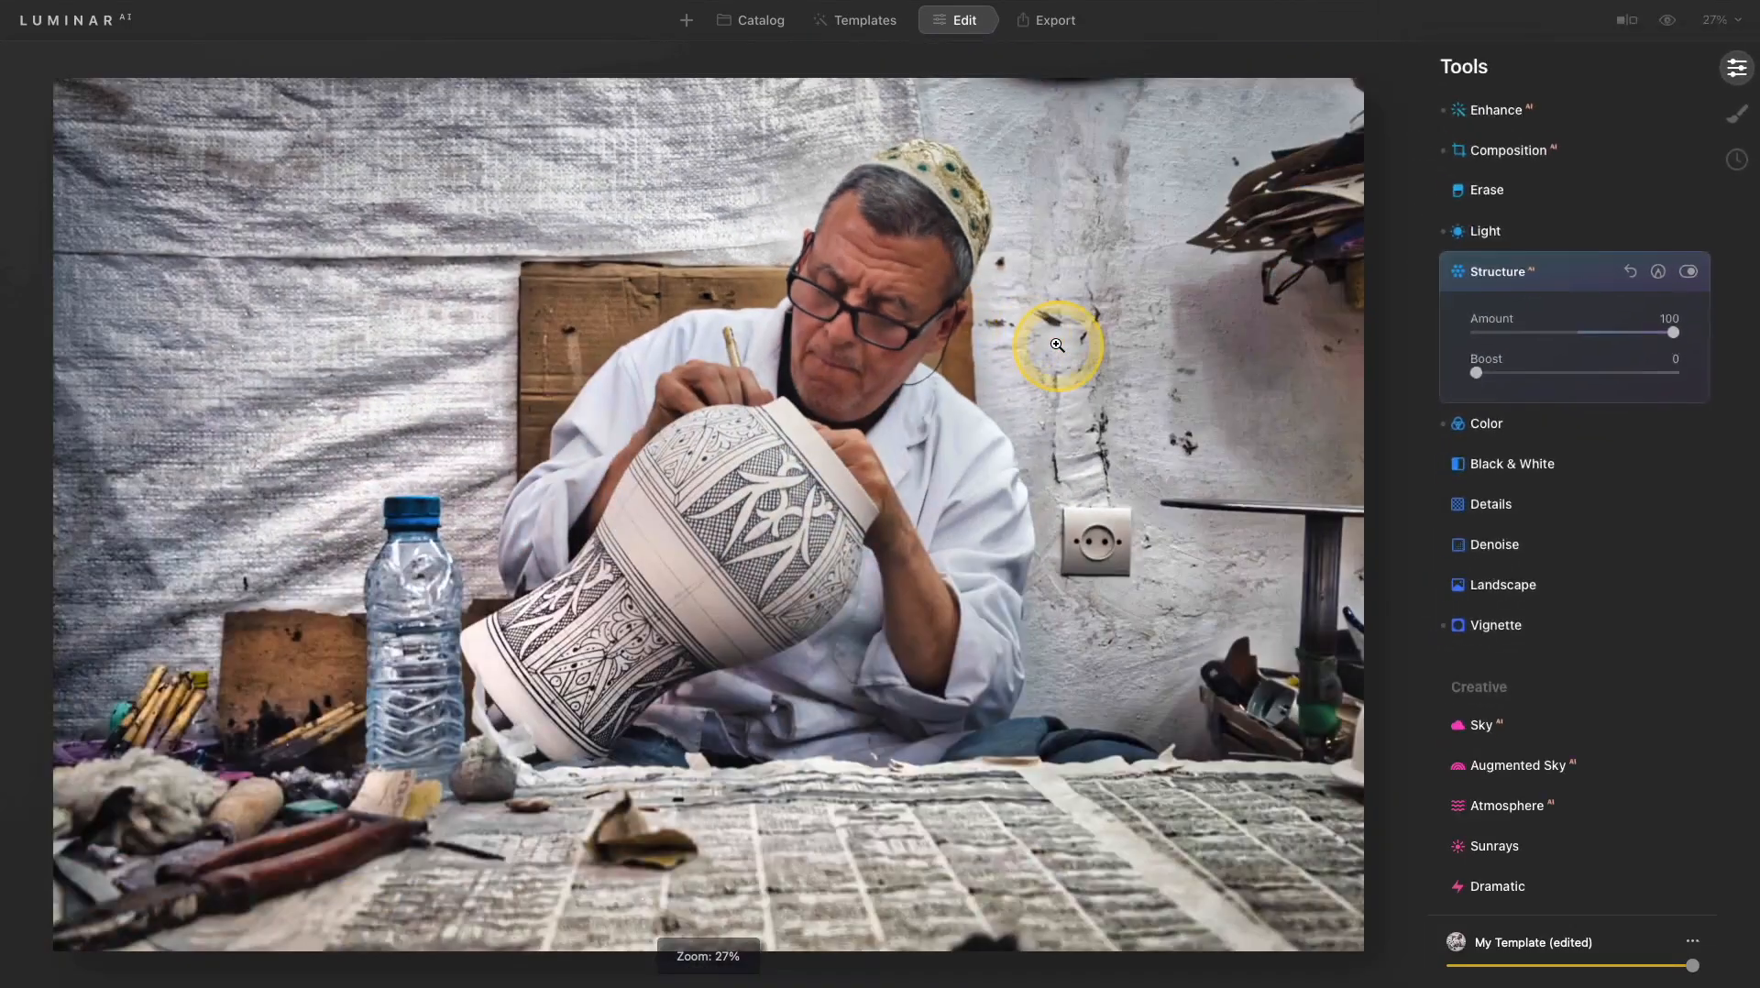
Toggle Structure to compare and lower the Amount to about 41
left_click(1688, 271)
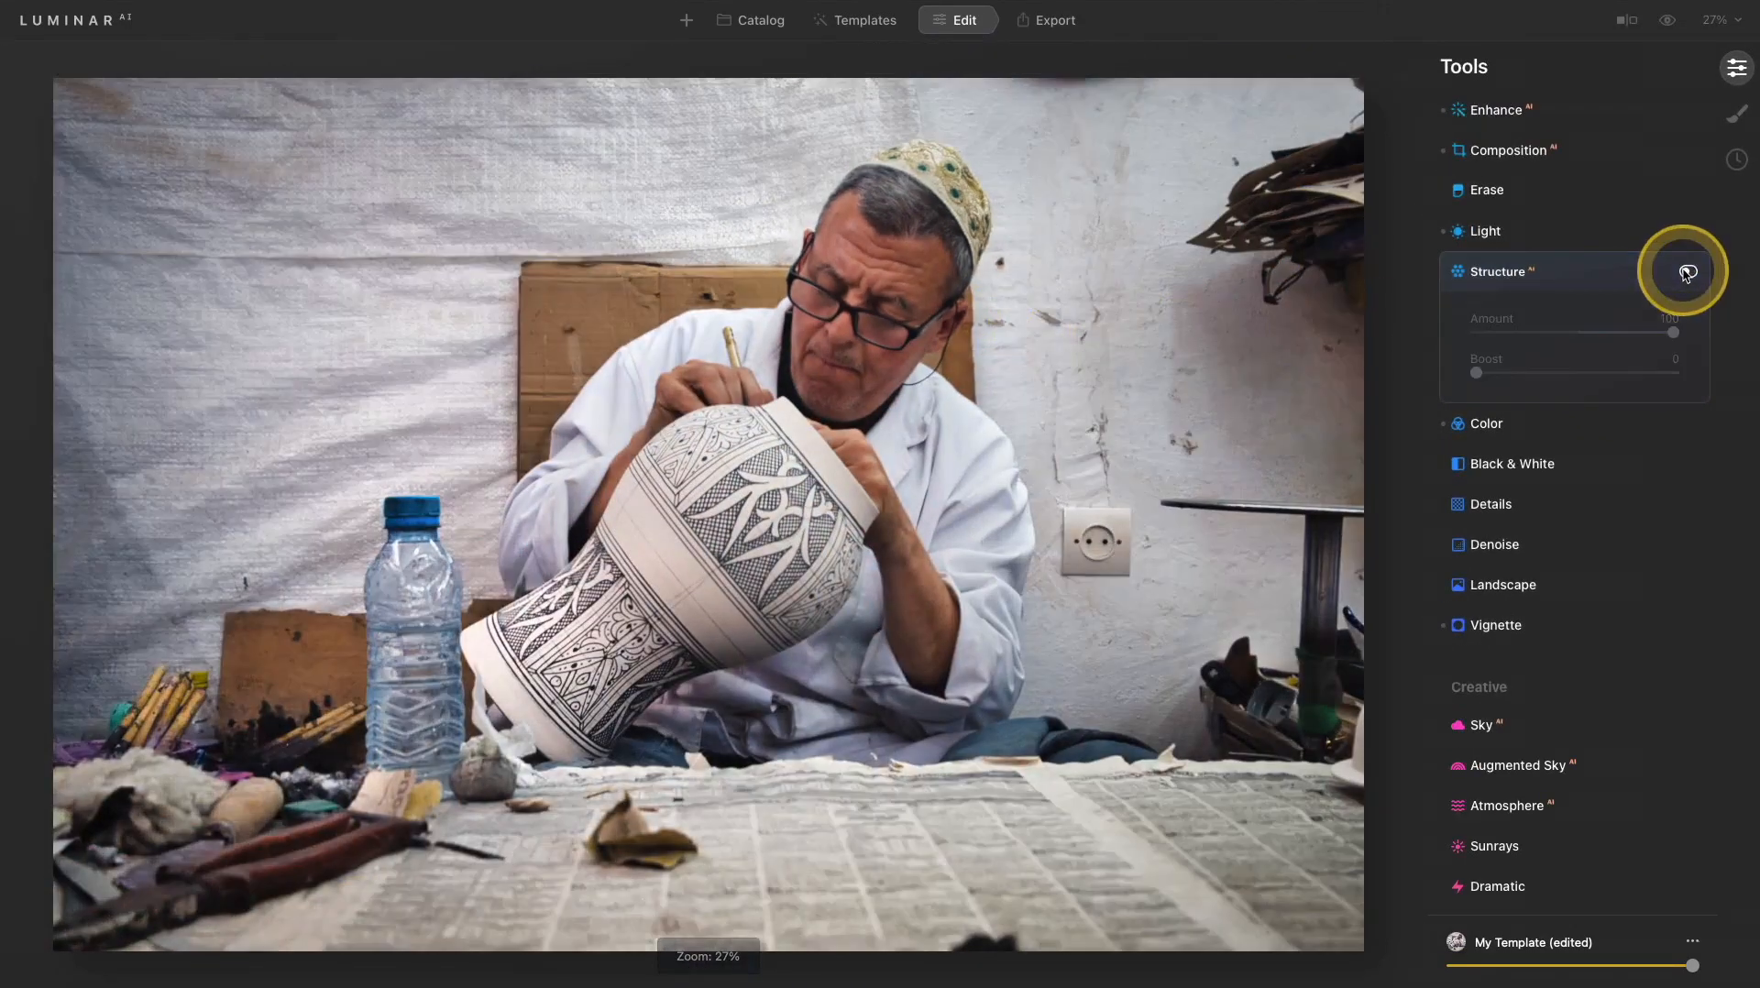
left_click(1687, 271)
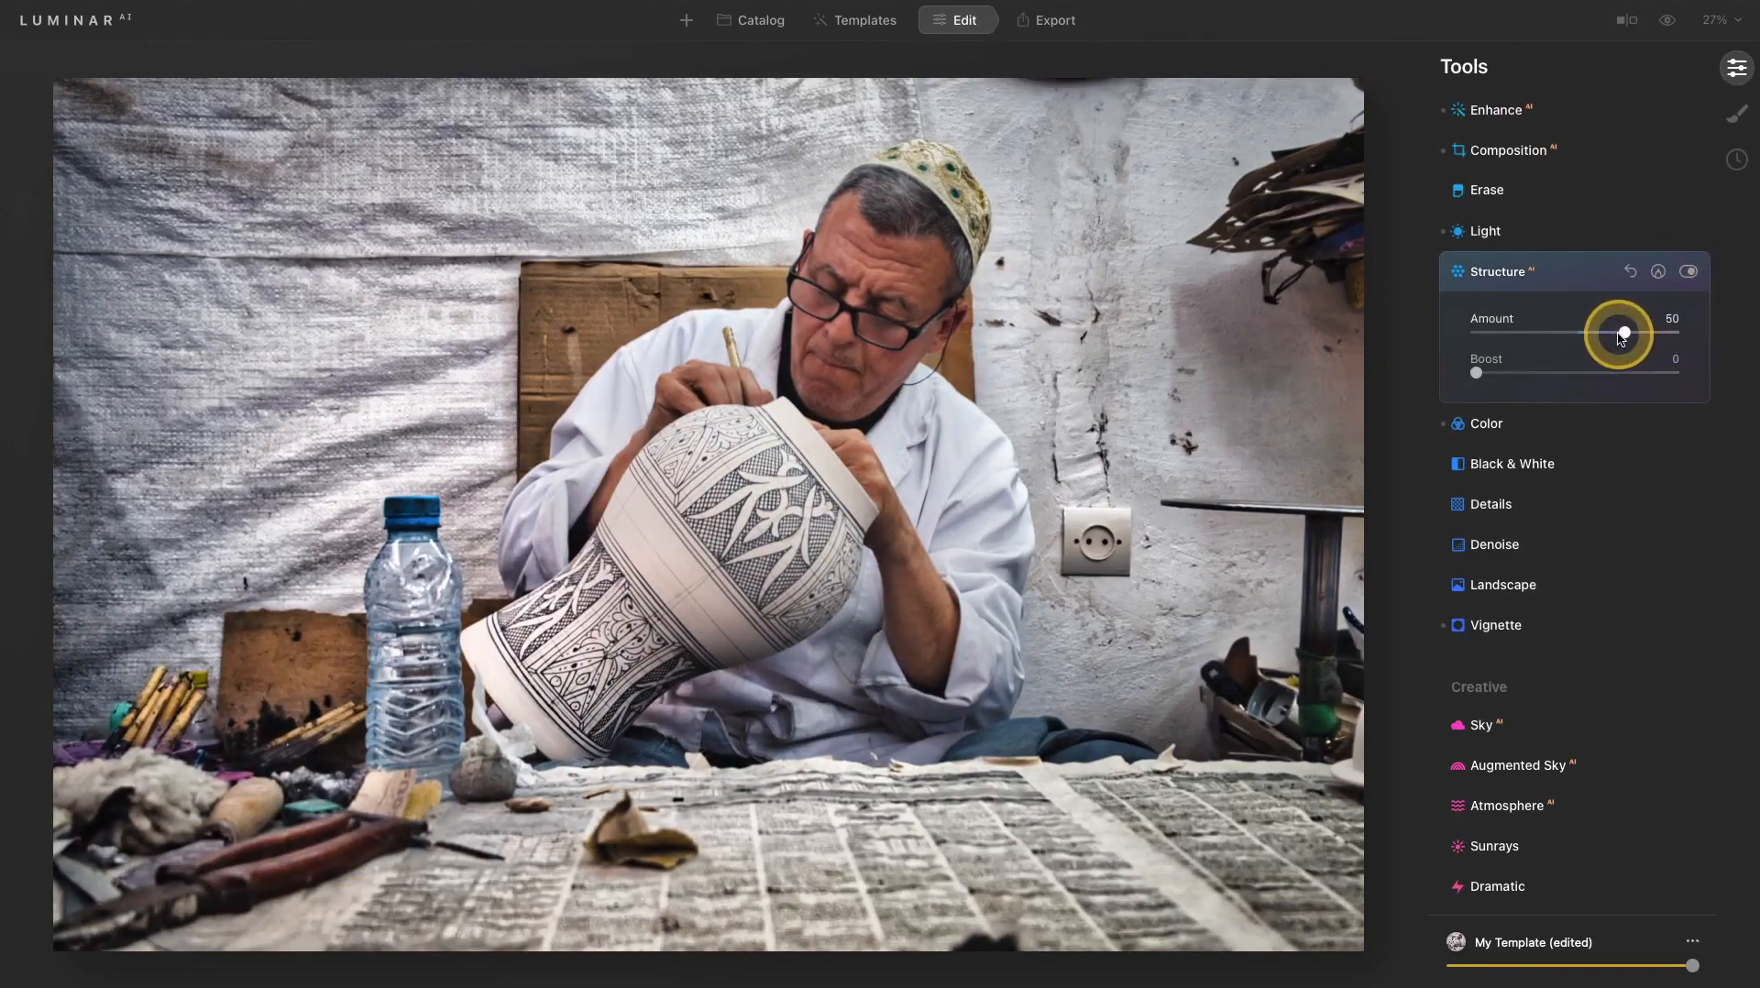
left_click_drag(1621, 331, 1646, 332)
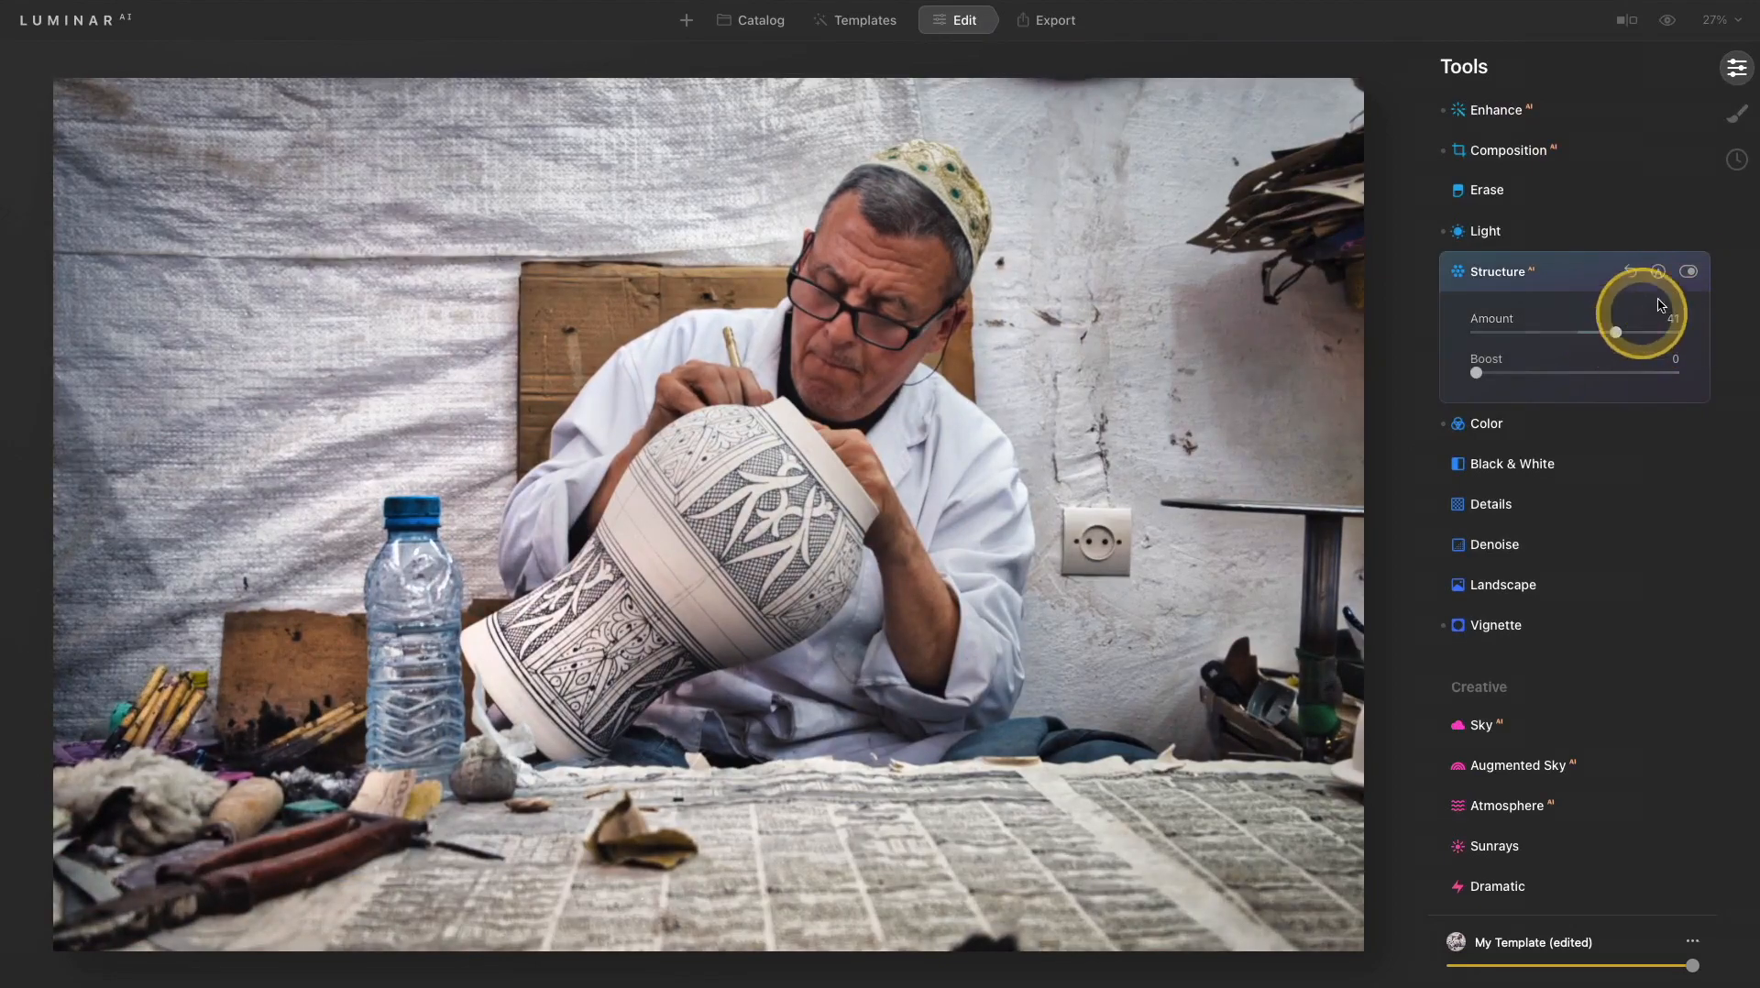
left_click(1689, 272)
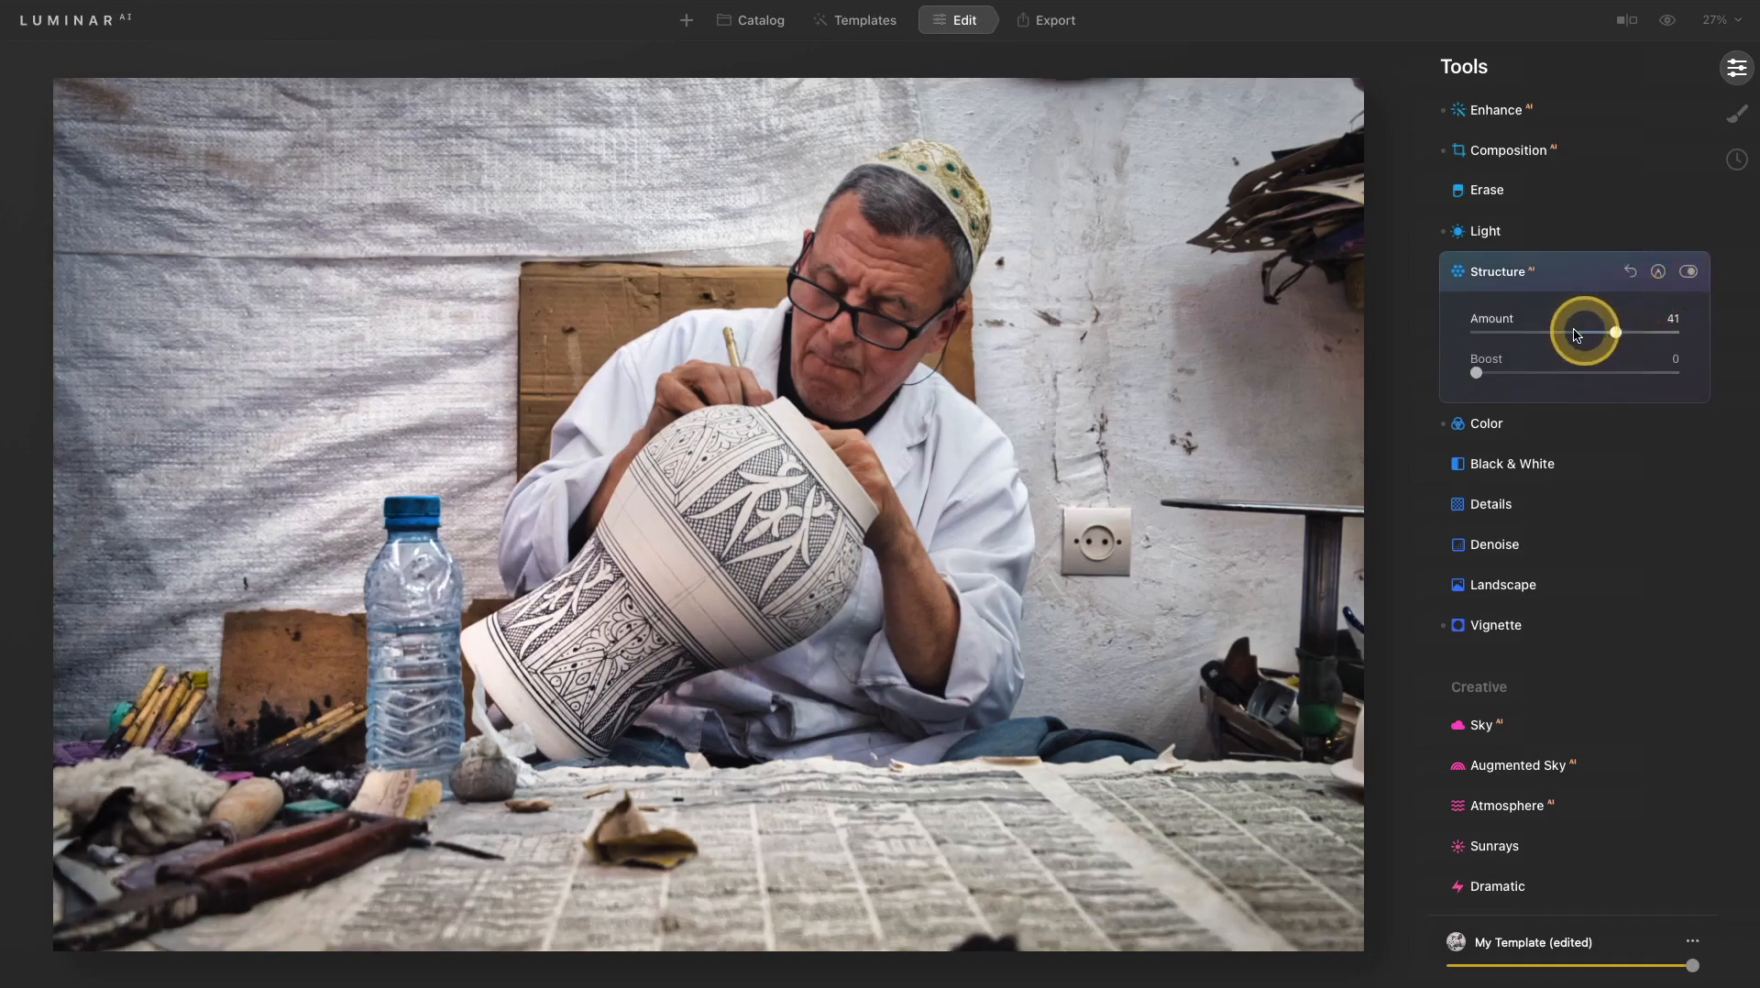
Drop the Structure Amount to -84, then settle it at -37 to soften the portrait
left_click_drag(1614, 332, 1490, 332)
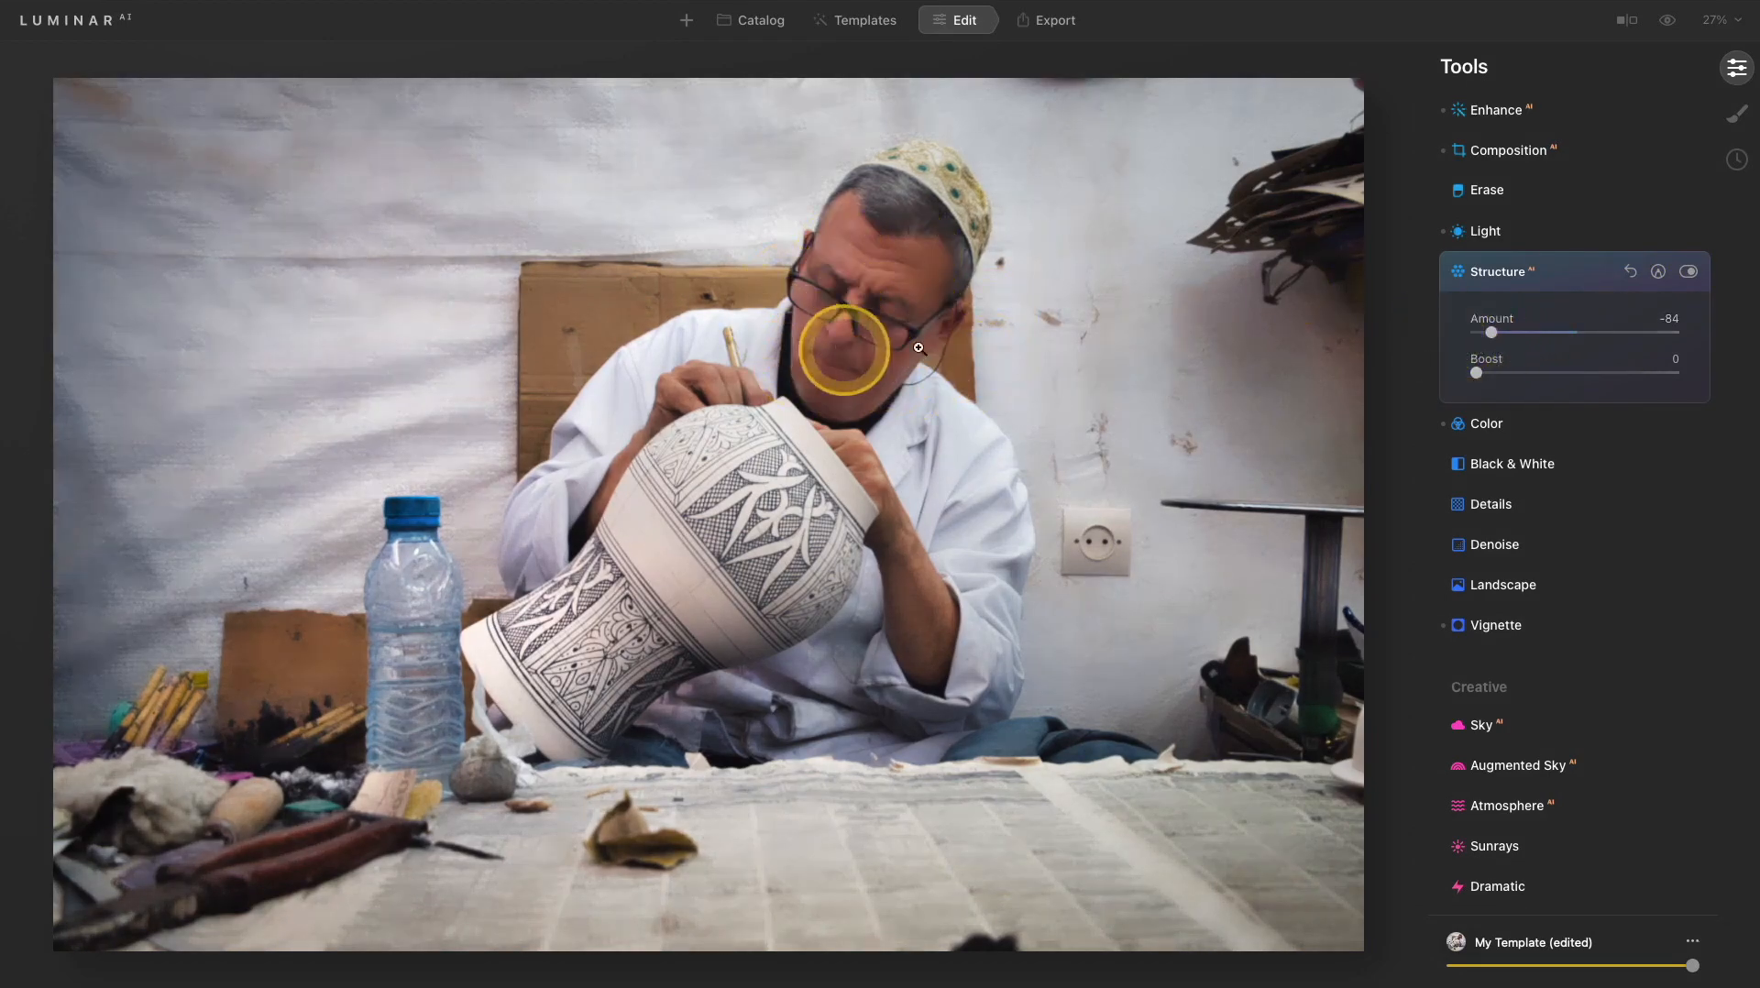
left_click_drag(1491, 332, 1538, 332)
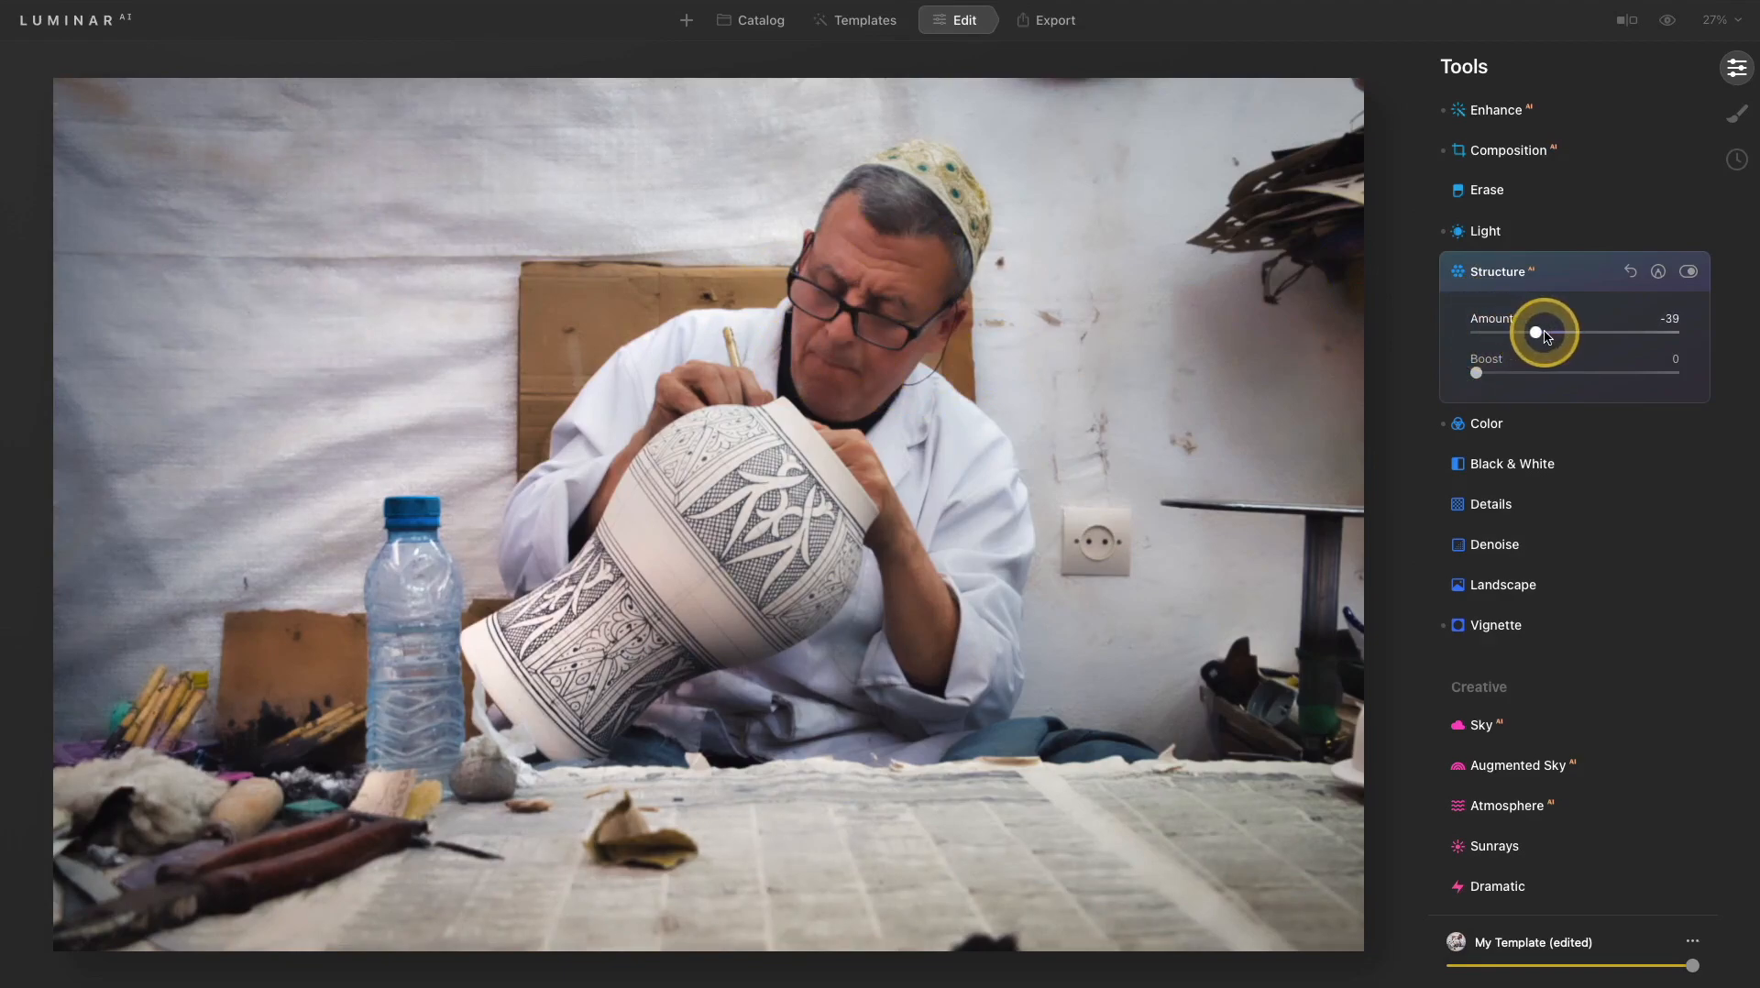
left_click_drag(1536, 332, 1538, 332)
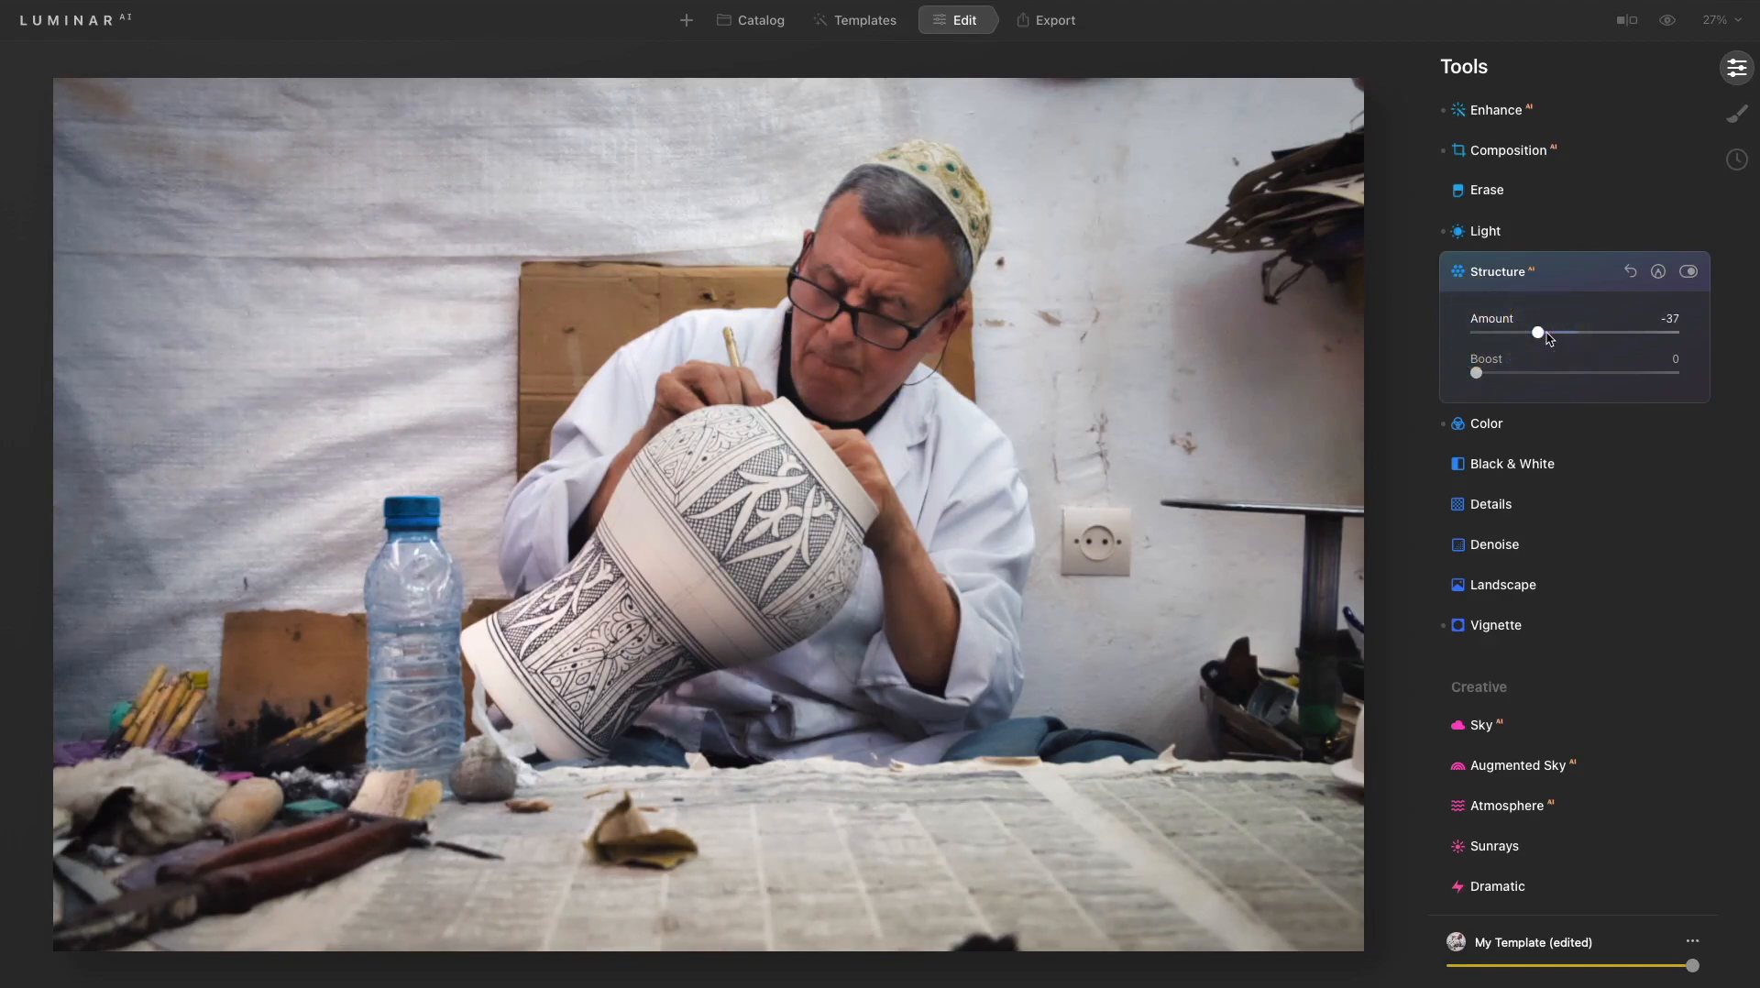